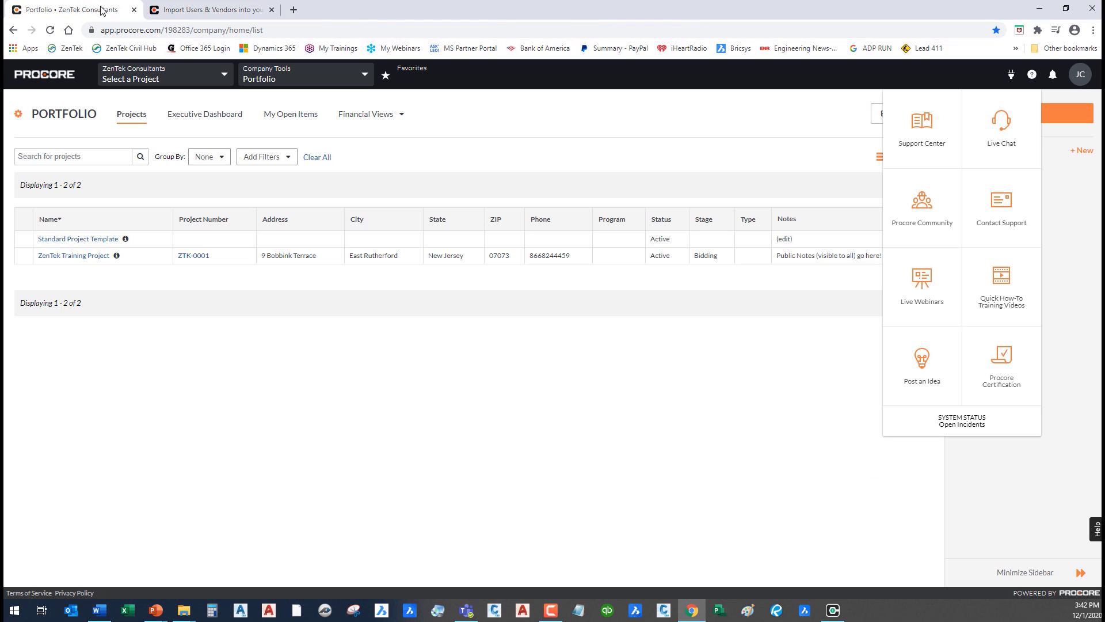
mouse_move(400, 176)
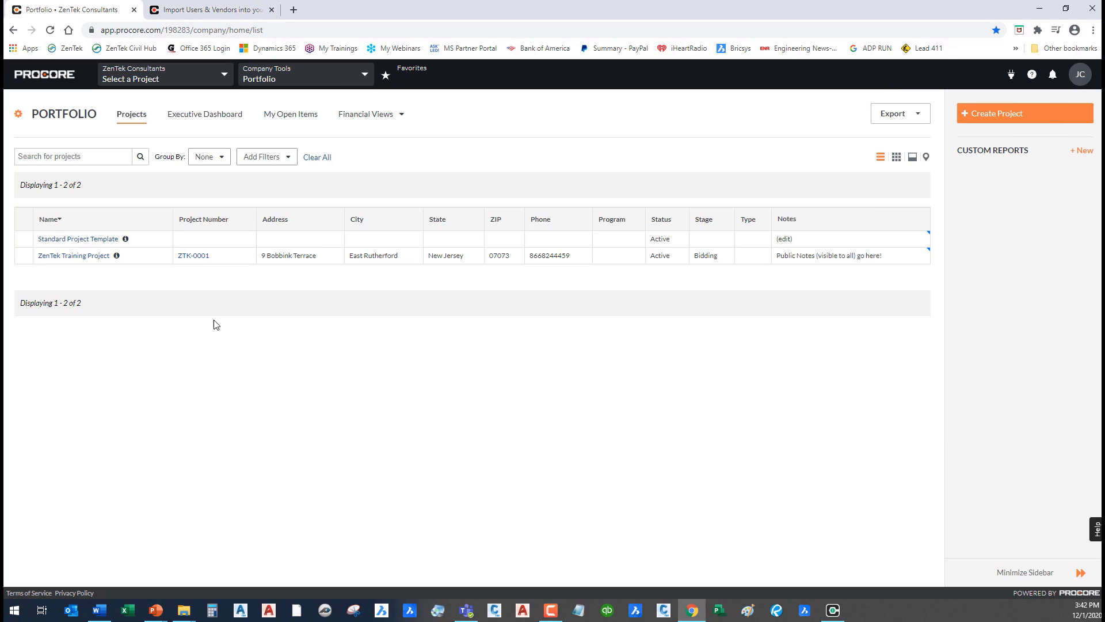
mouse_move(89, 112)
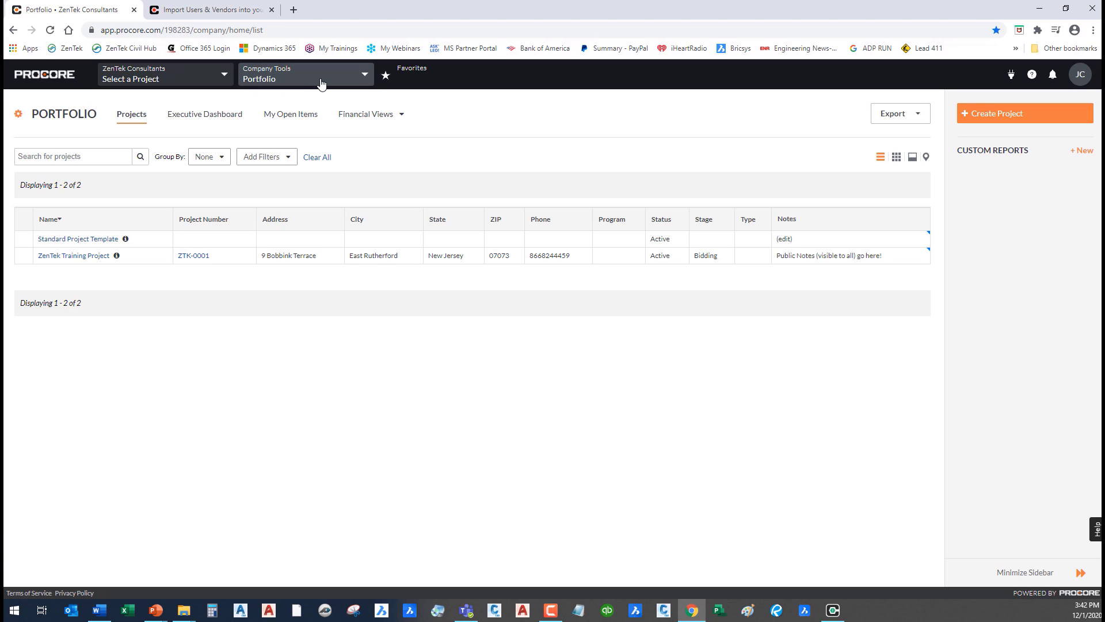
Go to the Company Directory from the Company Tools menu under Core Tools
left_click(305, 74)
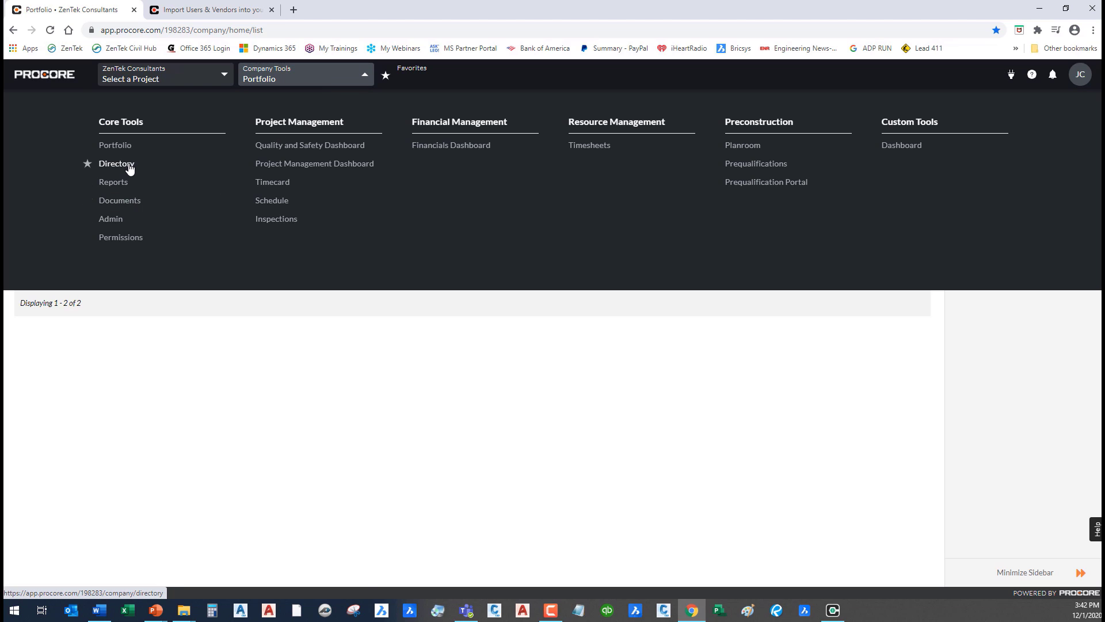
left_click(115, 164)
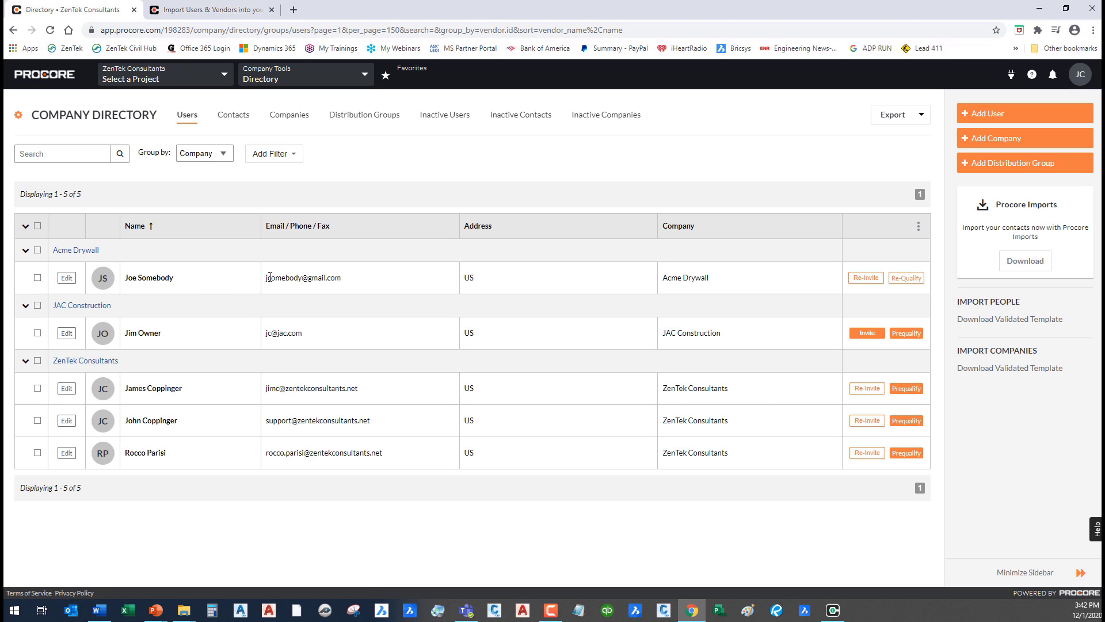
mouse_move(365, 529)
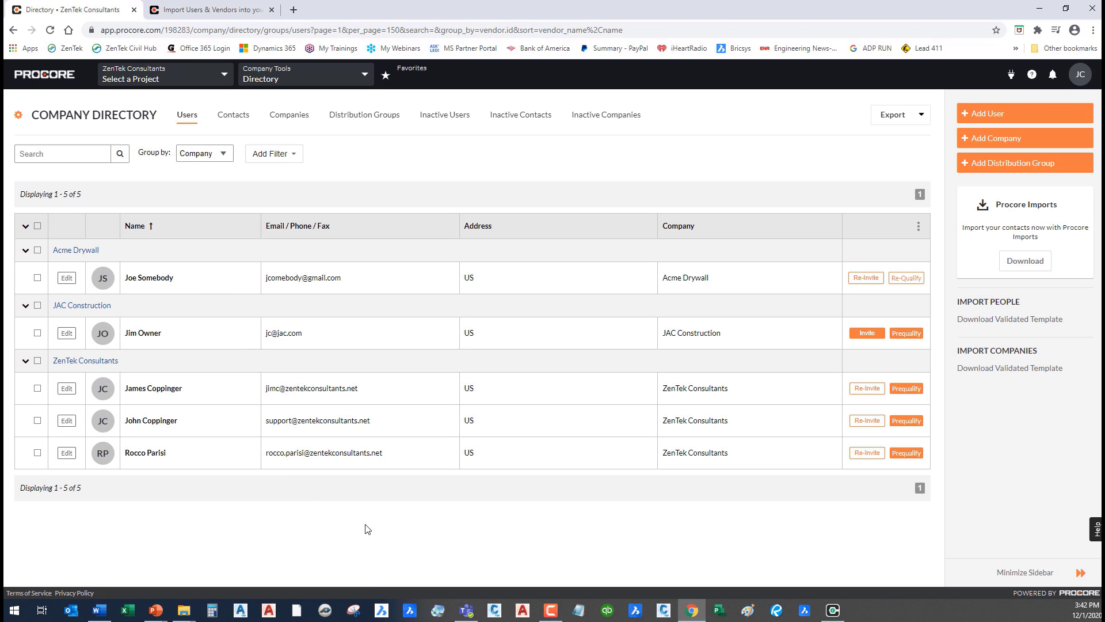
mouse_move(792, 284)
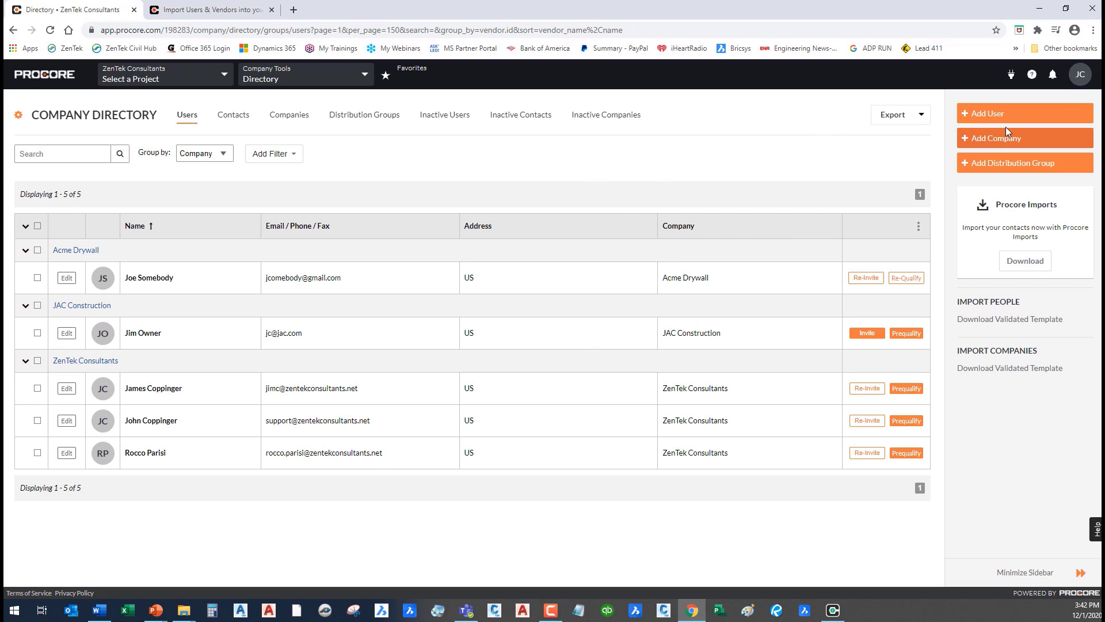
mouse_move(1011, 145)
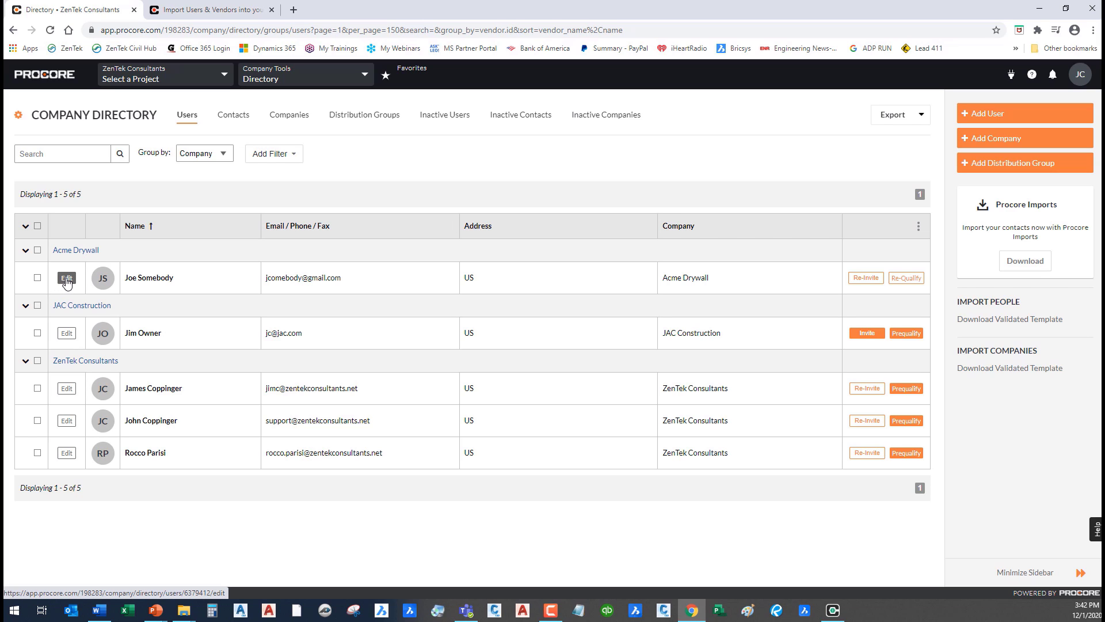
mouse_move(297, 140)
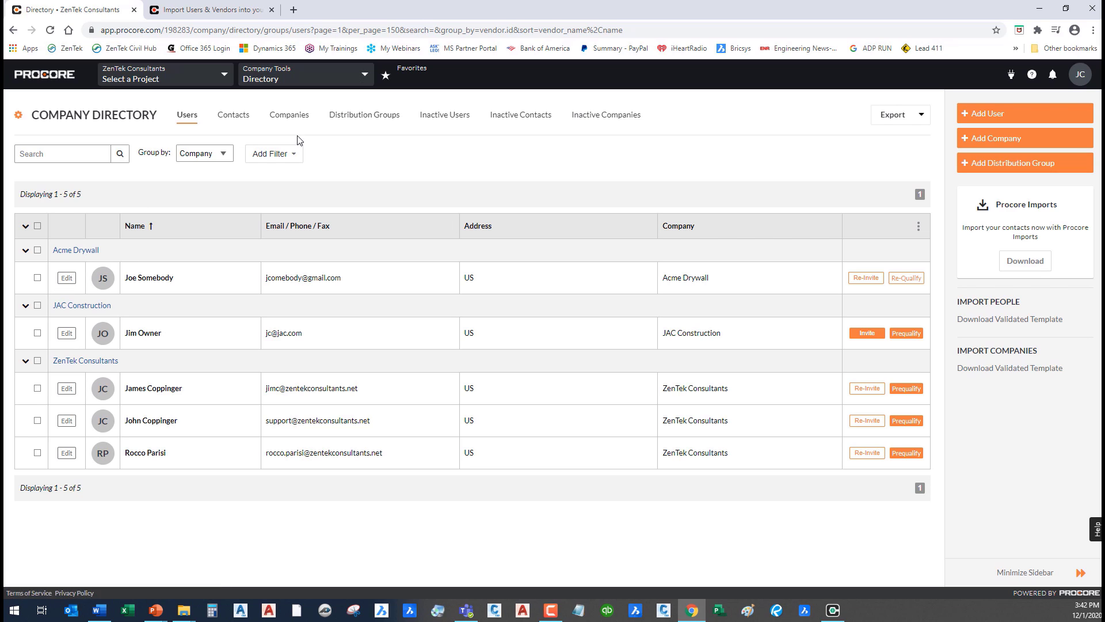
Switch the directory to the Companies view listing Acme Drywall, JAC Construction and ZenTek Consultants
left_click(289, 115)
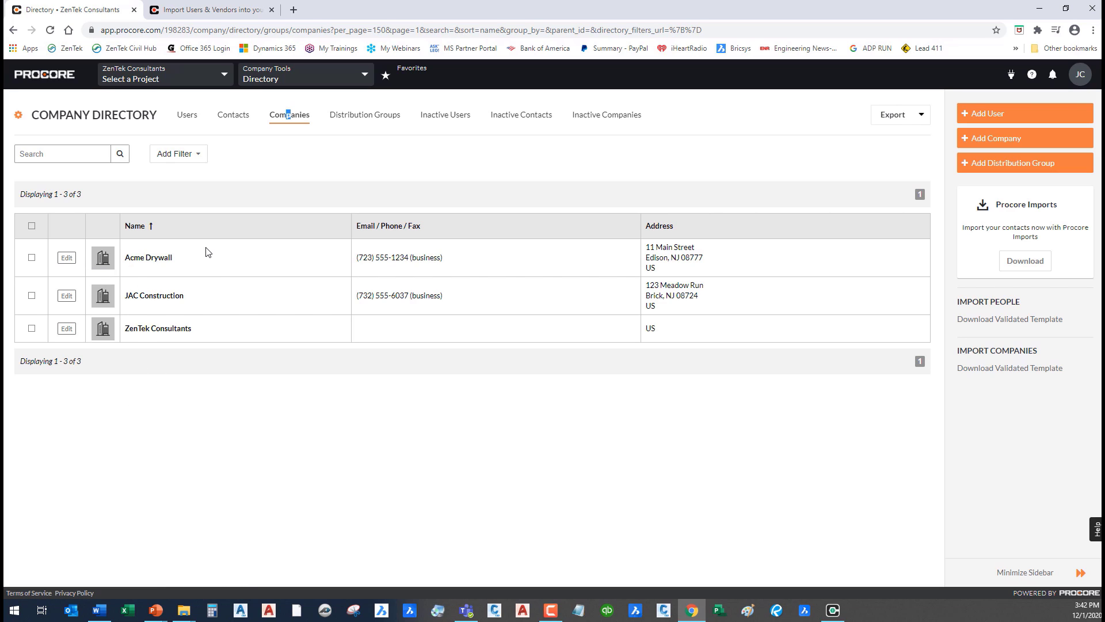
mouse_move(257, 325)
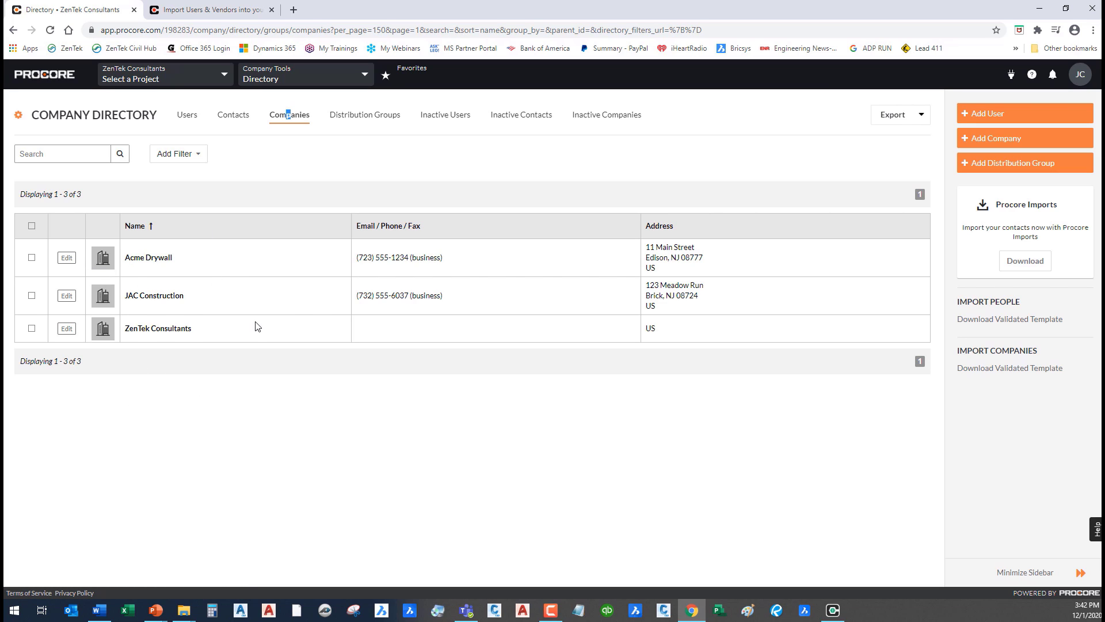
mouse_move(66, 257)
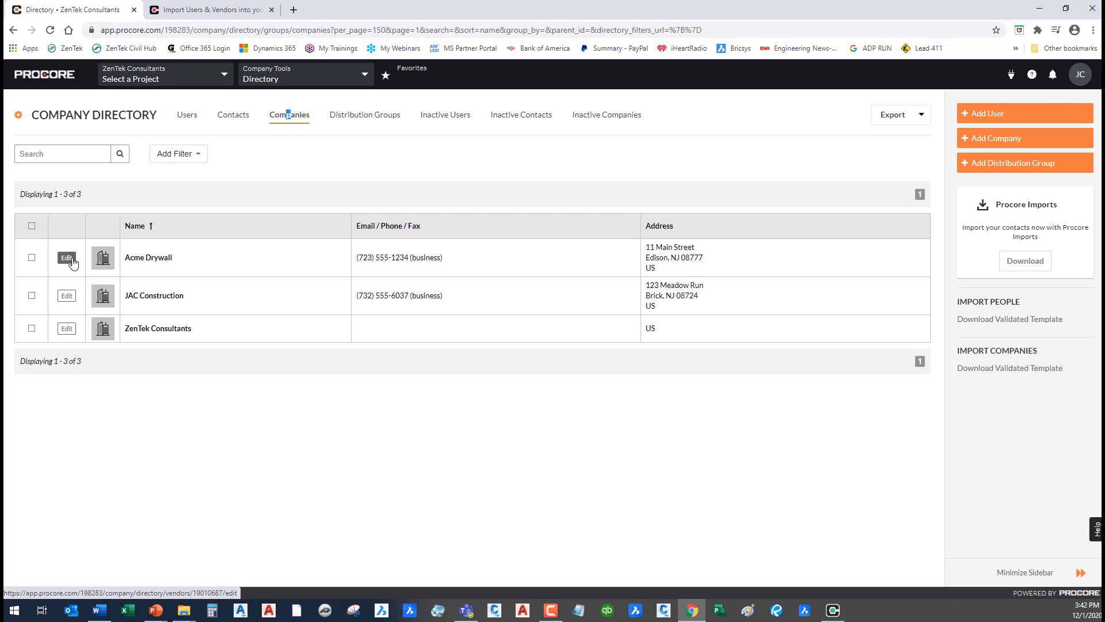
left_click(66, 257)
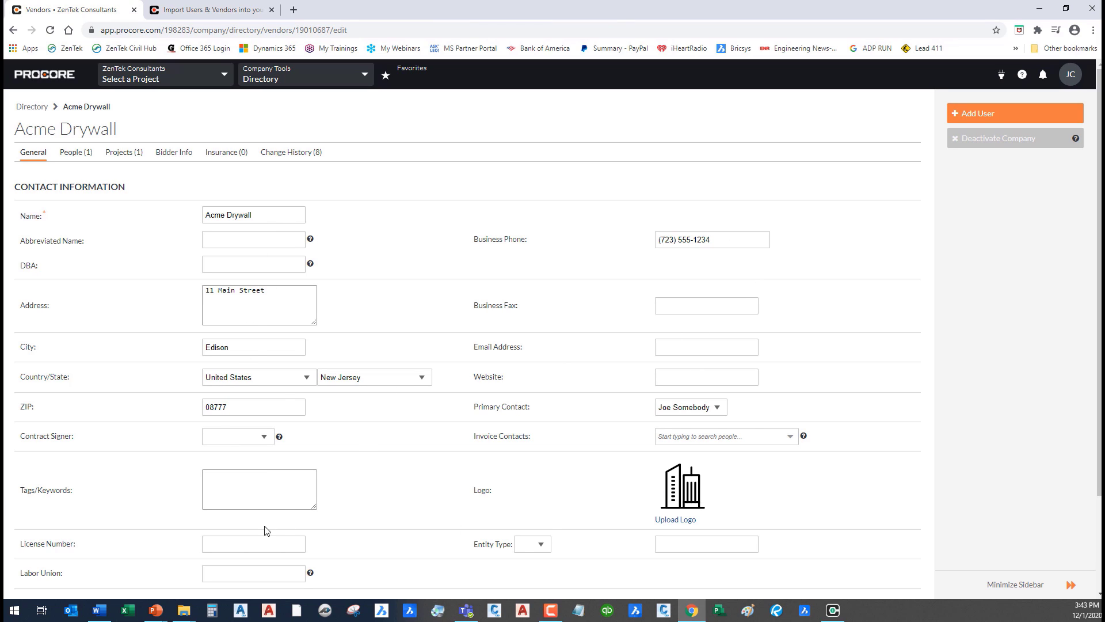
scroll("down", 3)
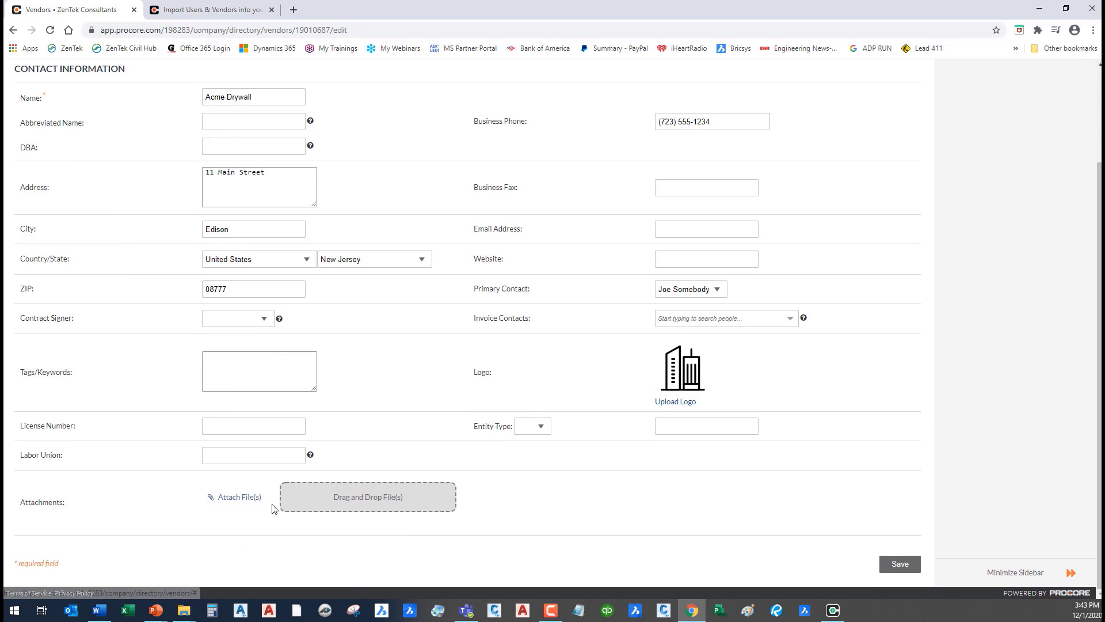
mouse_move(413, 319)
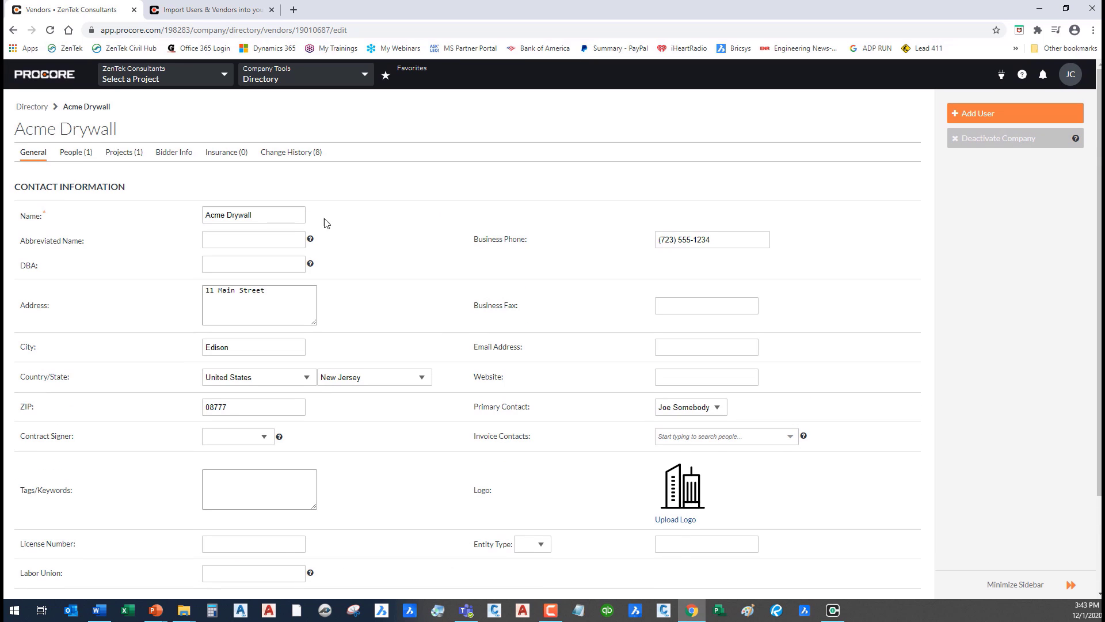
left_click(225, 152)
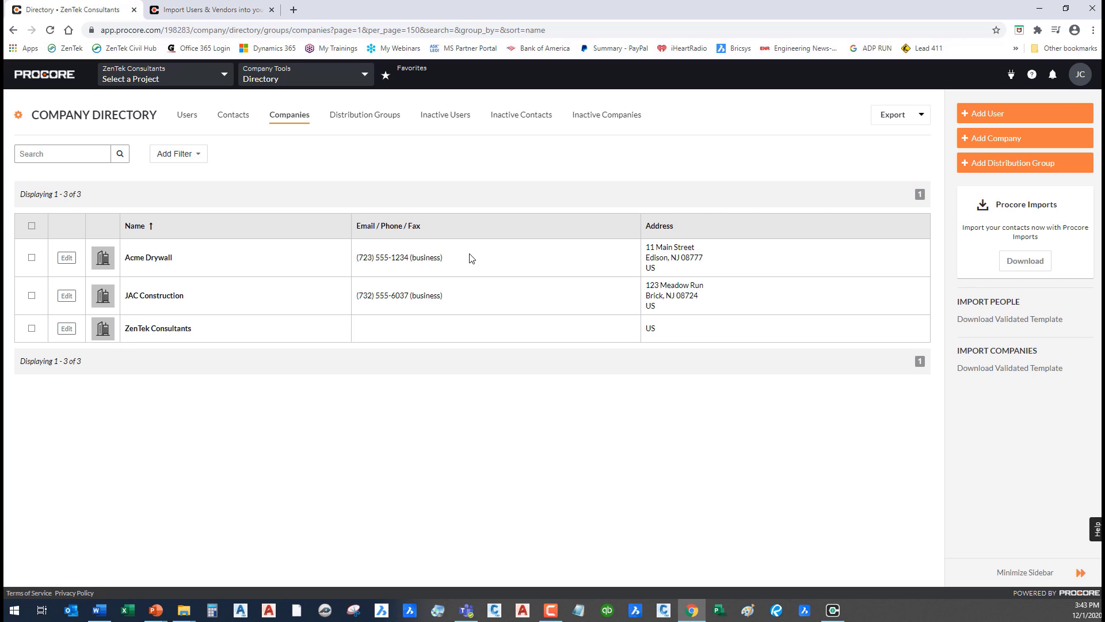
mouse_move(287, 277)
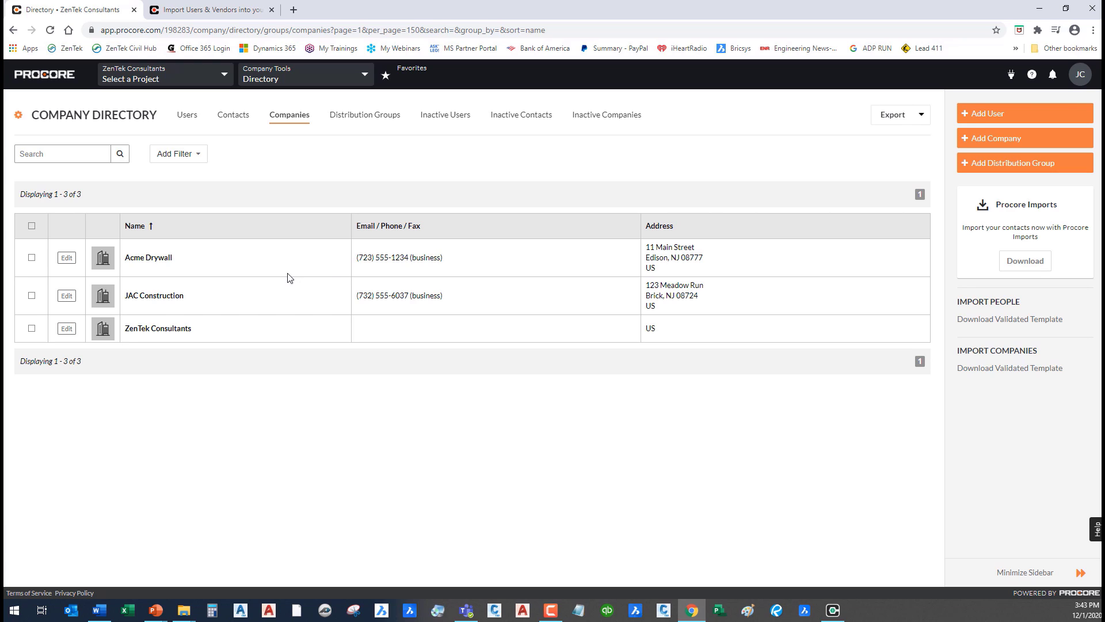
mouse_move(582, 279)
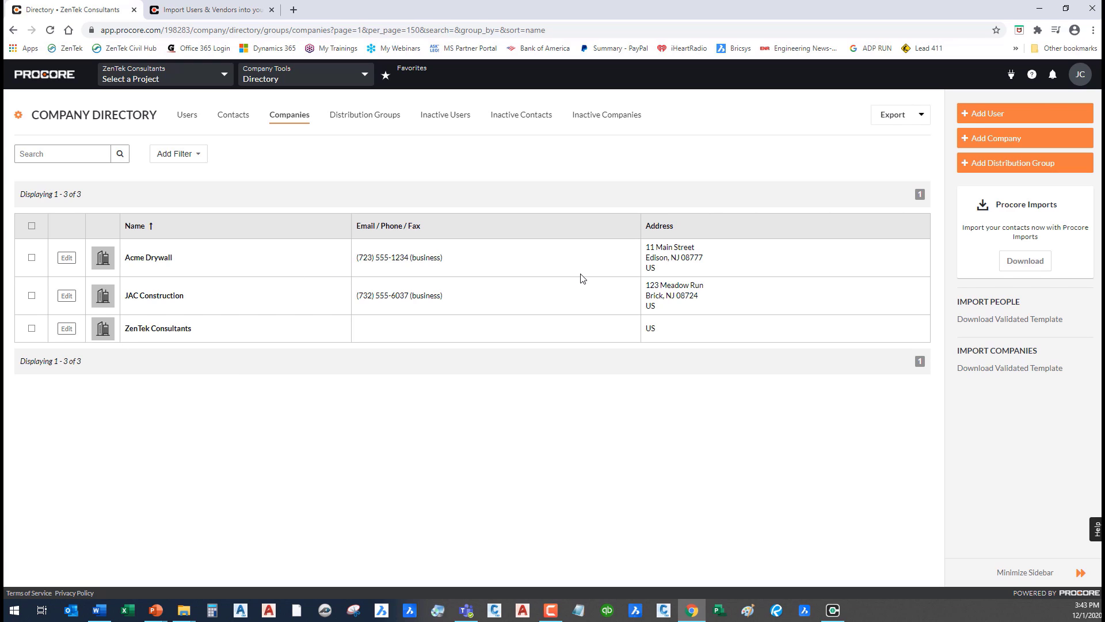
mouse_move(364, 259)
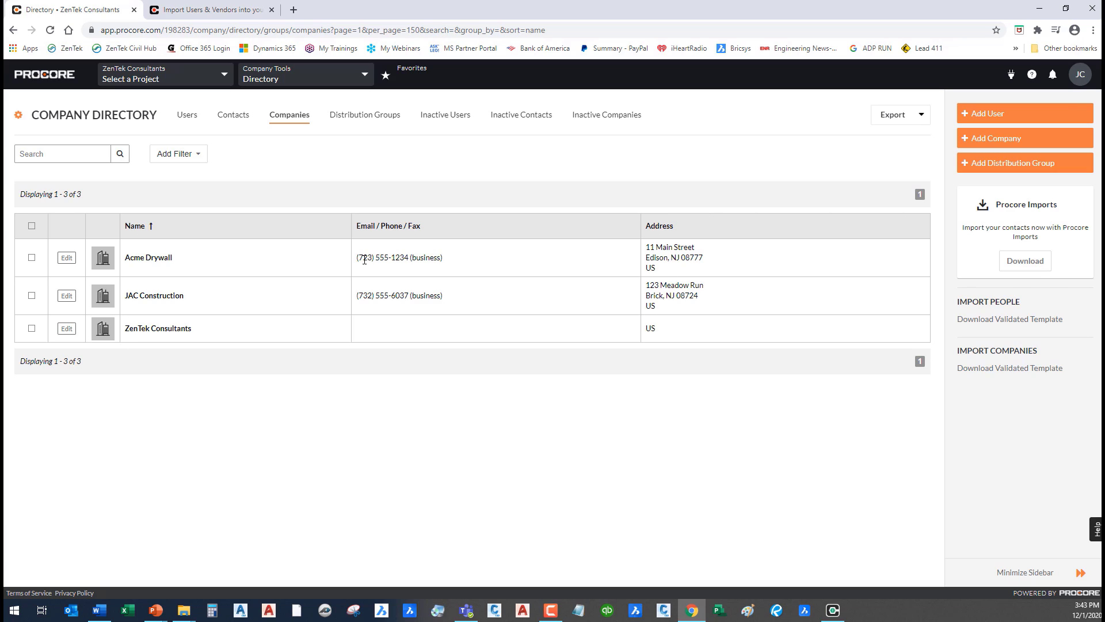
mouse_move(370, 274)
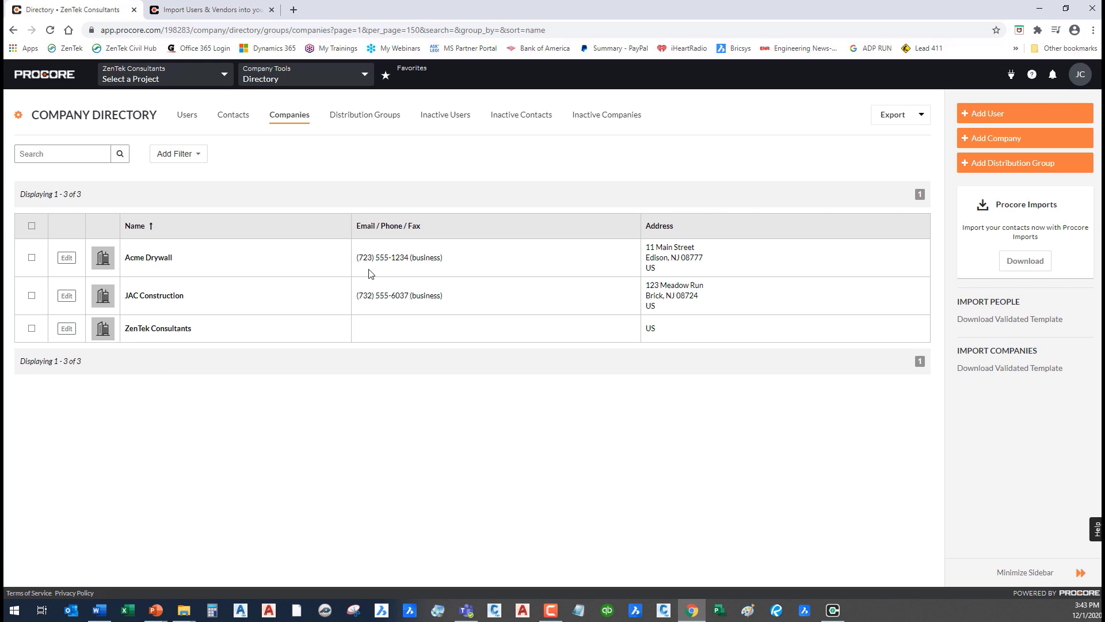
mouse_move(630, 390)
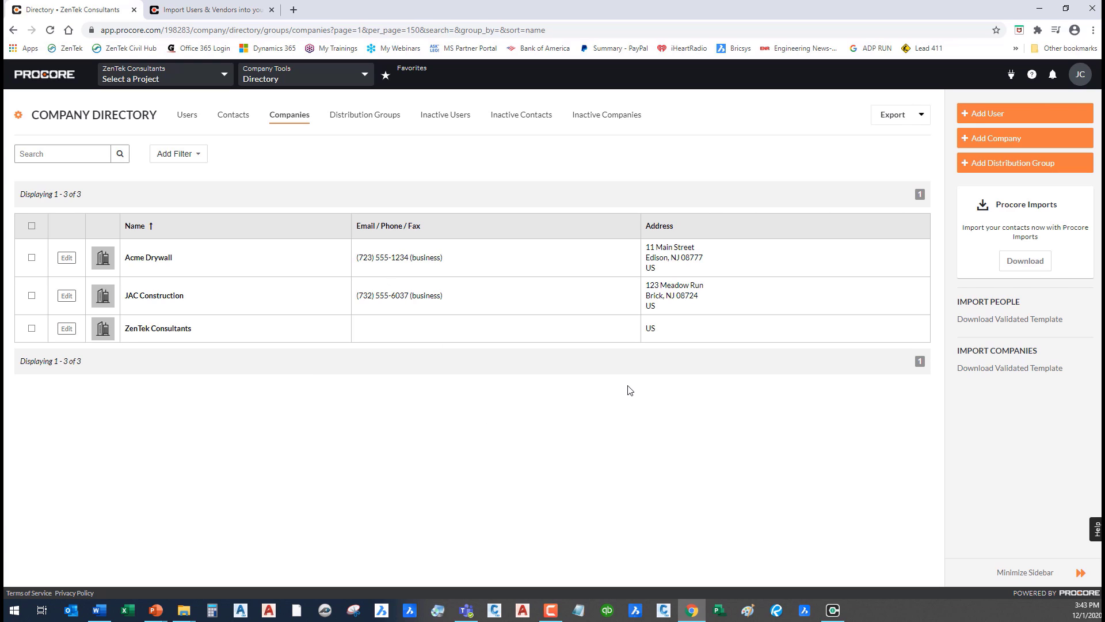
mouse_move(833, 581)
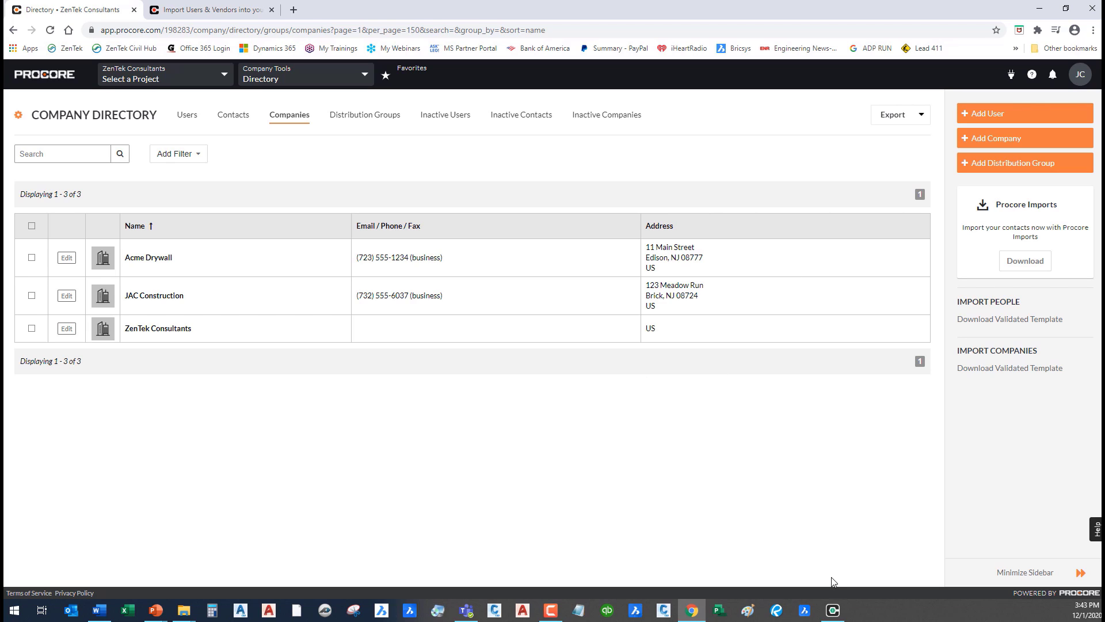
Bring up the Procore Imports application with ZenTek Consultants as company and no project
left_click(832, 610)
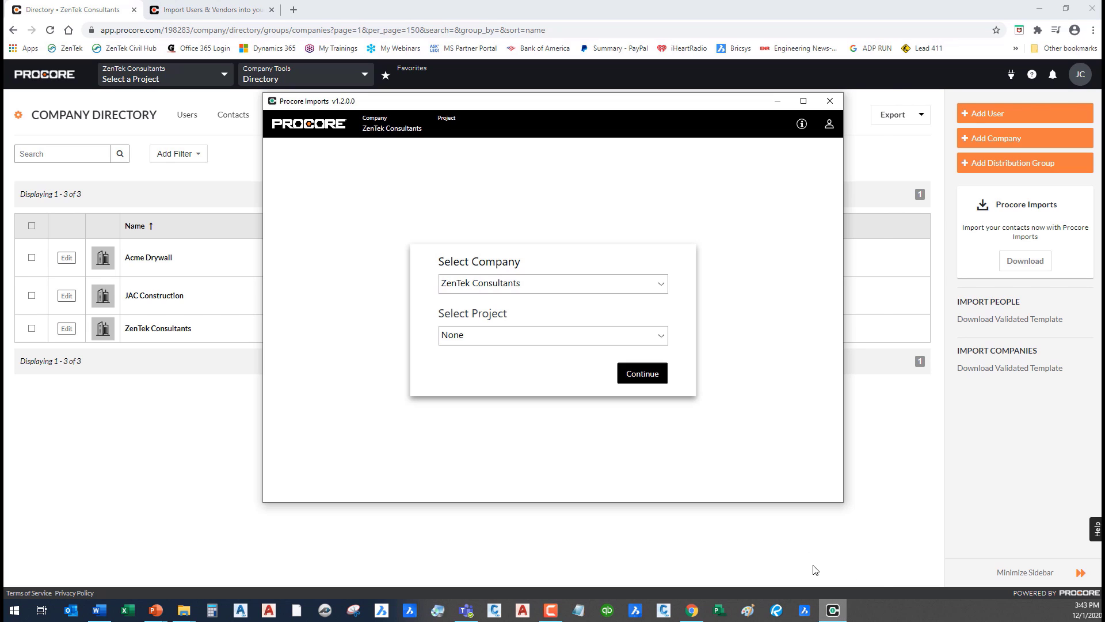
mouse_move(548, 167)
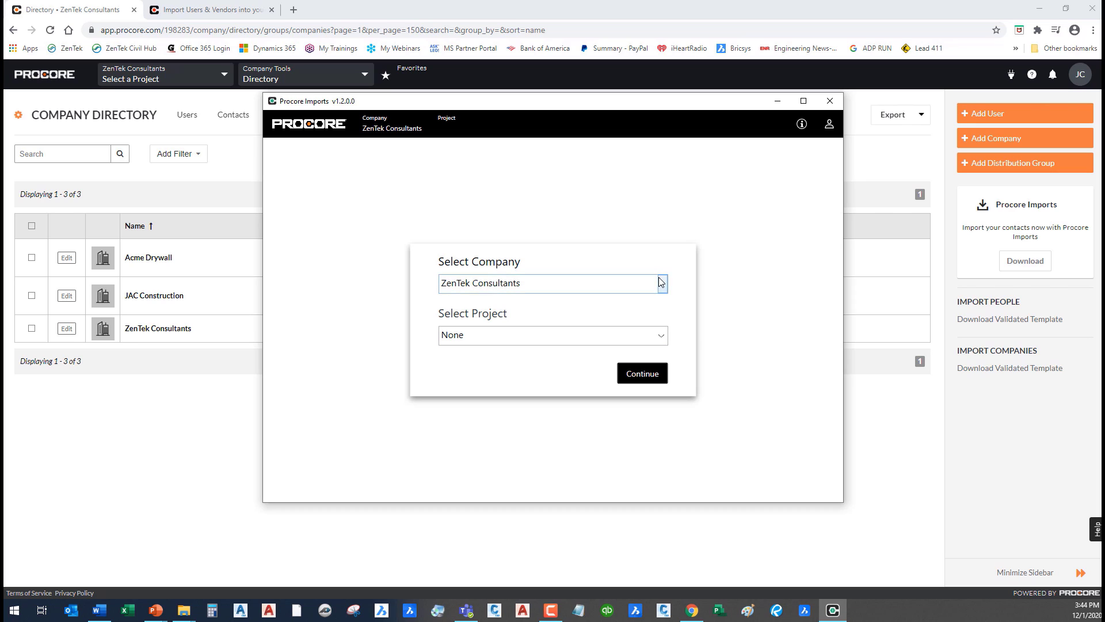
mouse_move(666, 287)
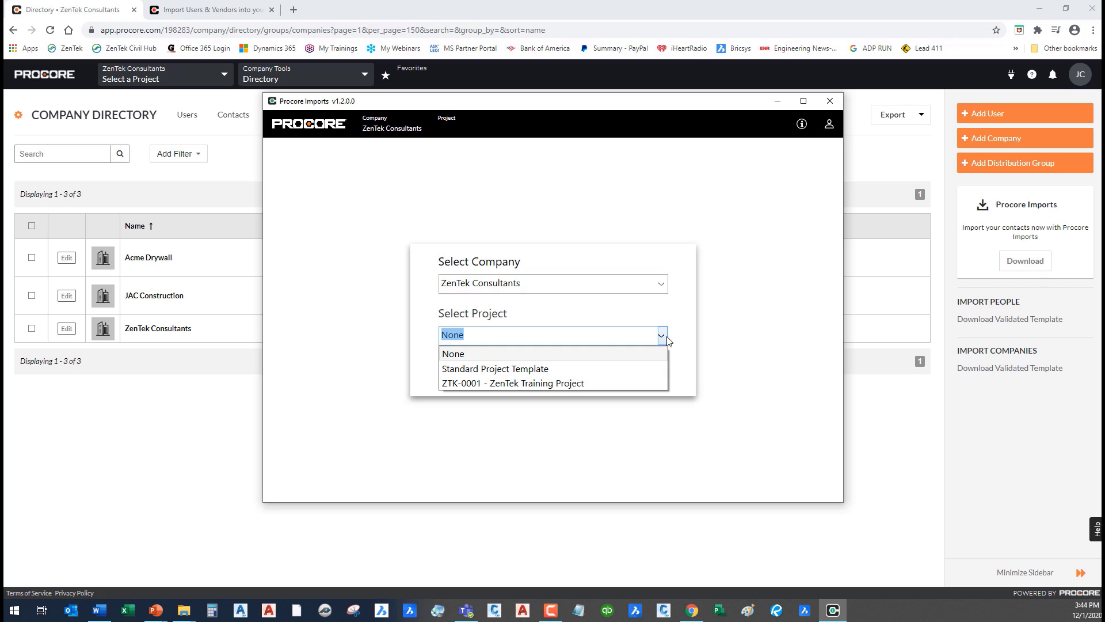
mouse_move(535, 384)
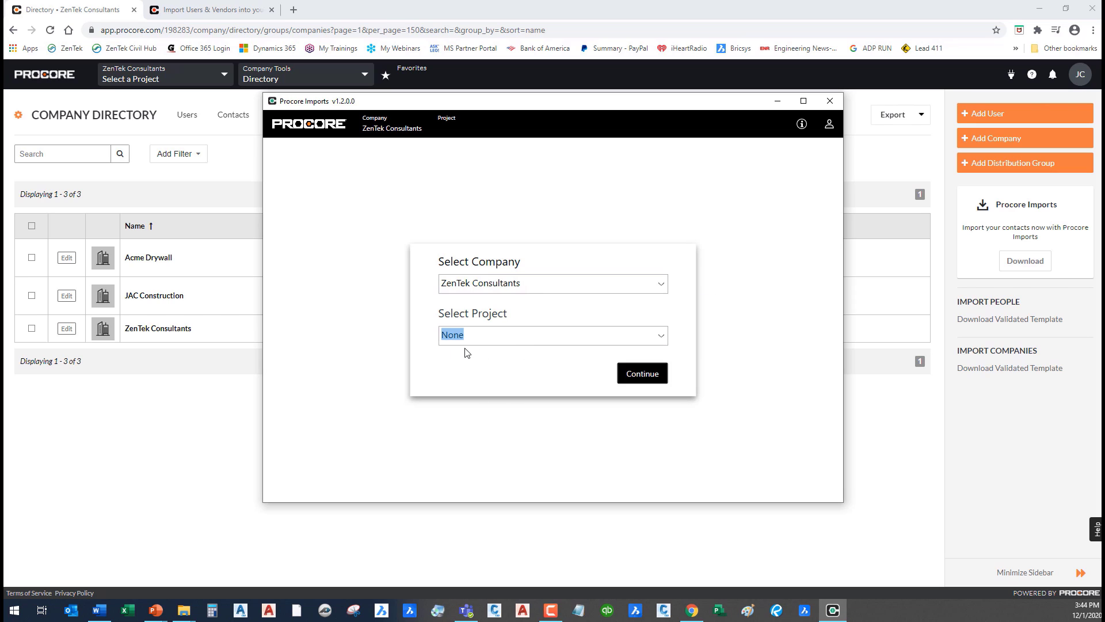
mouse_move(552, 337)
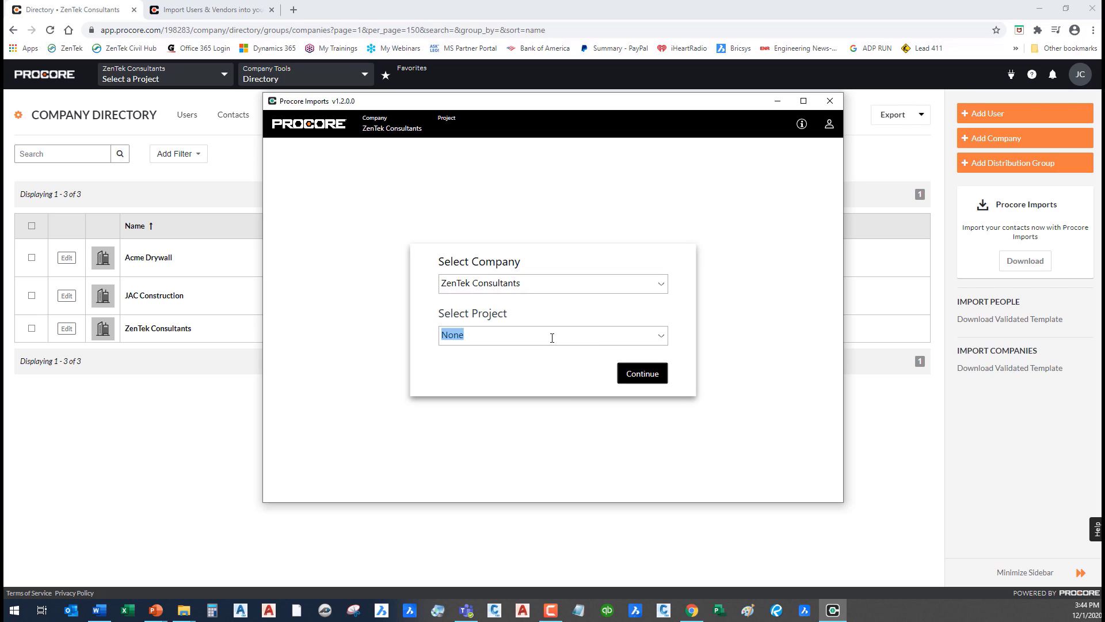
mouse_move(652, 381)
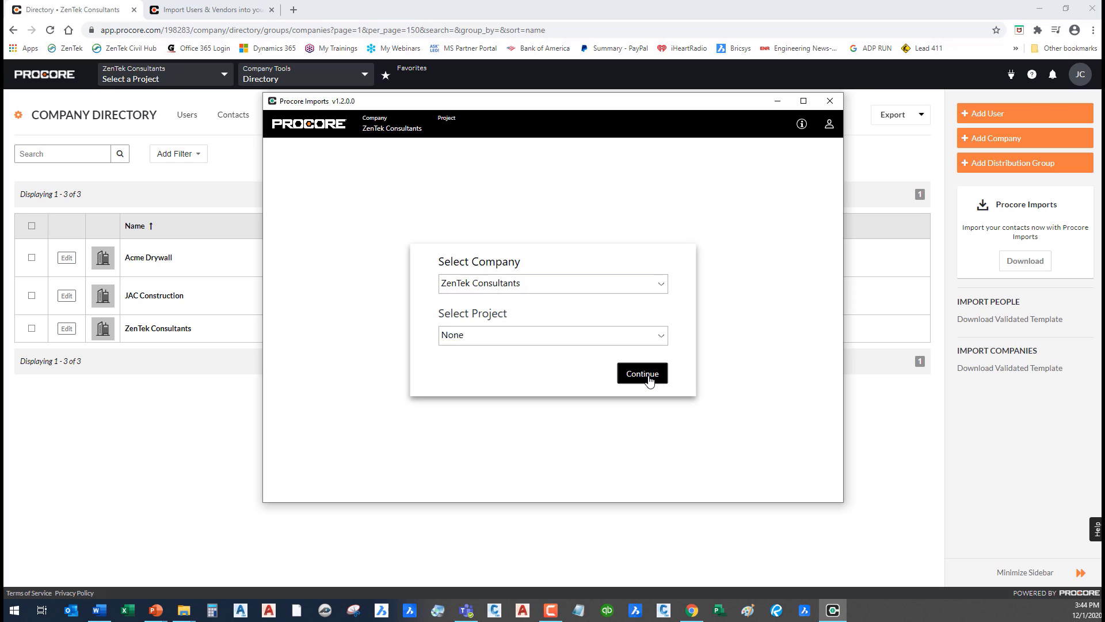
Continue to the Procore Imports home screen with users, vendors and cost codes options
left_click(641, 373)
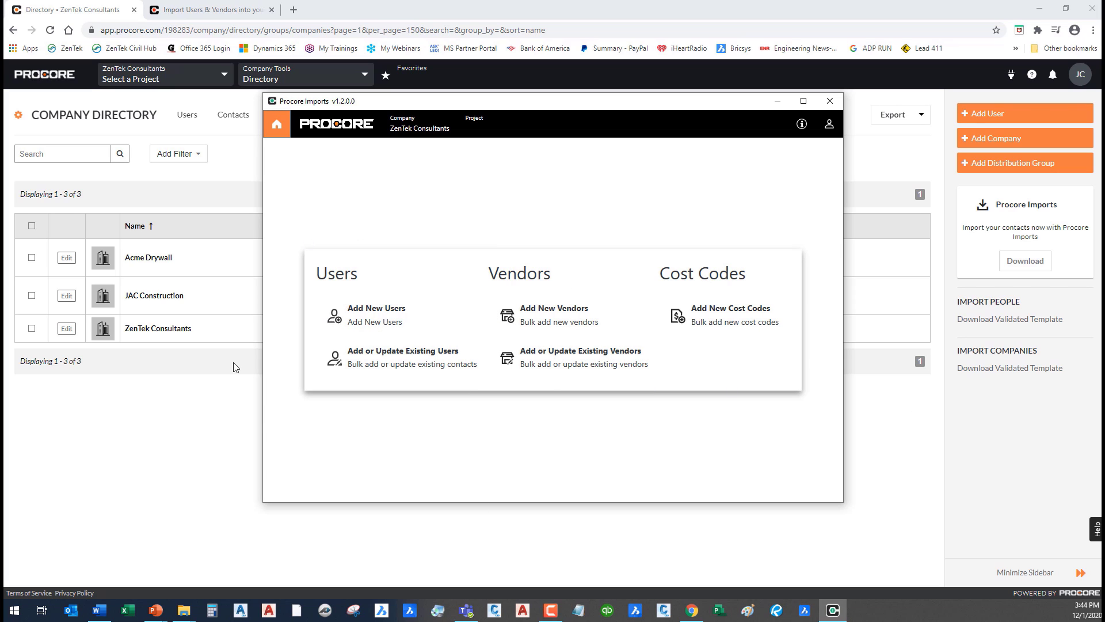
mouse_move(455, 193)
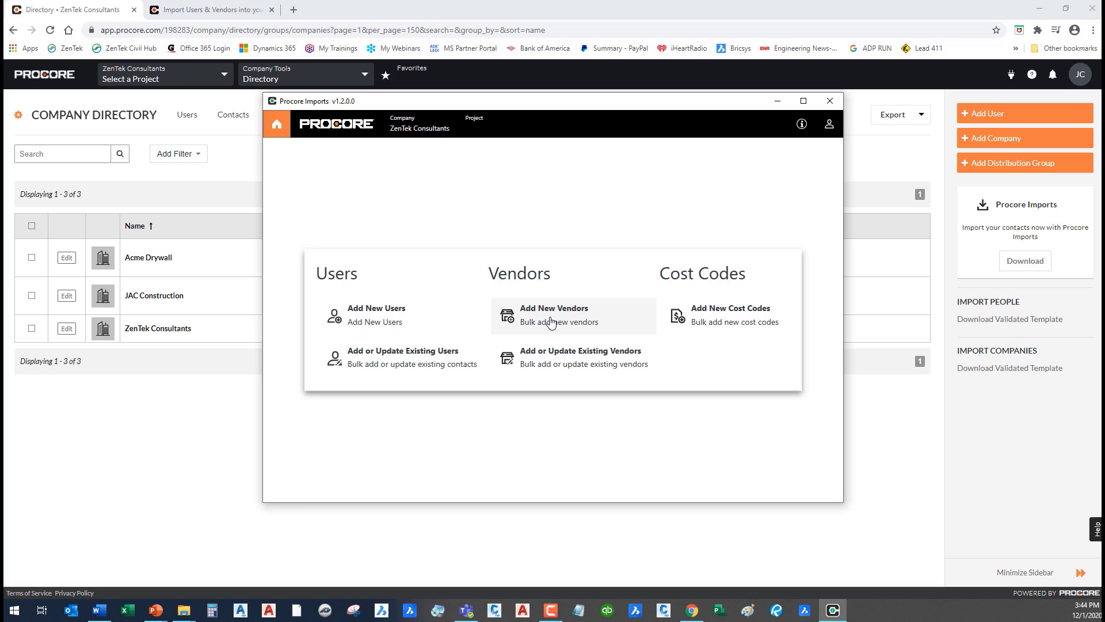
Start the Add New Vendors workflow at its prepare-contacts step
left_click(554, 315)
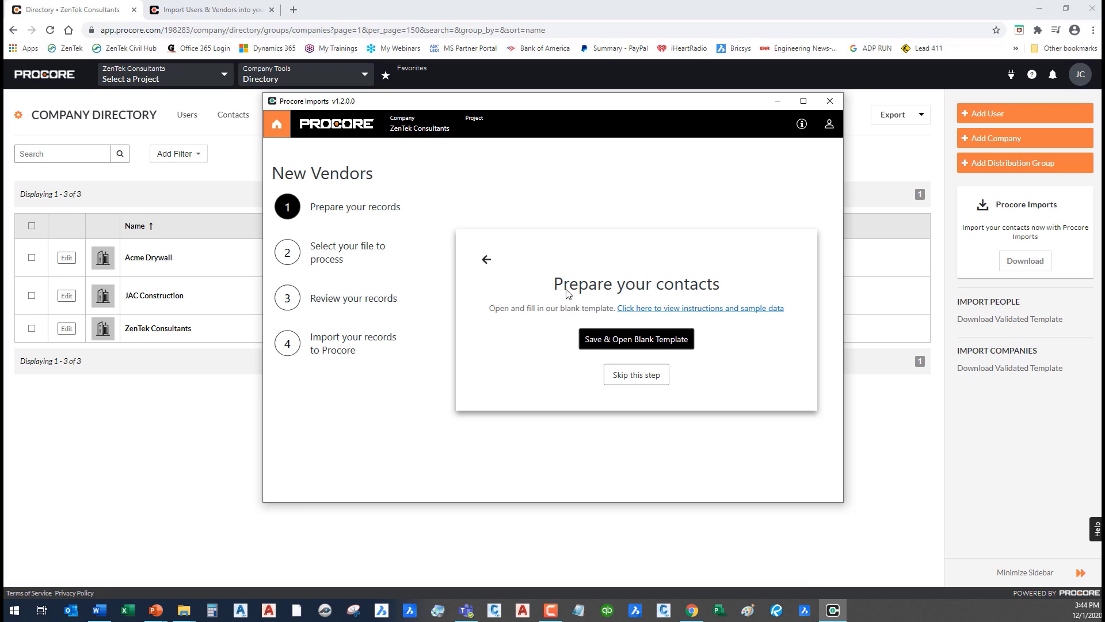
mouse_move(781, 315)
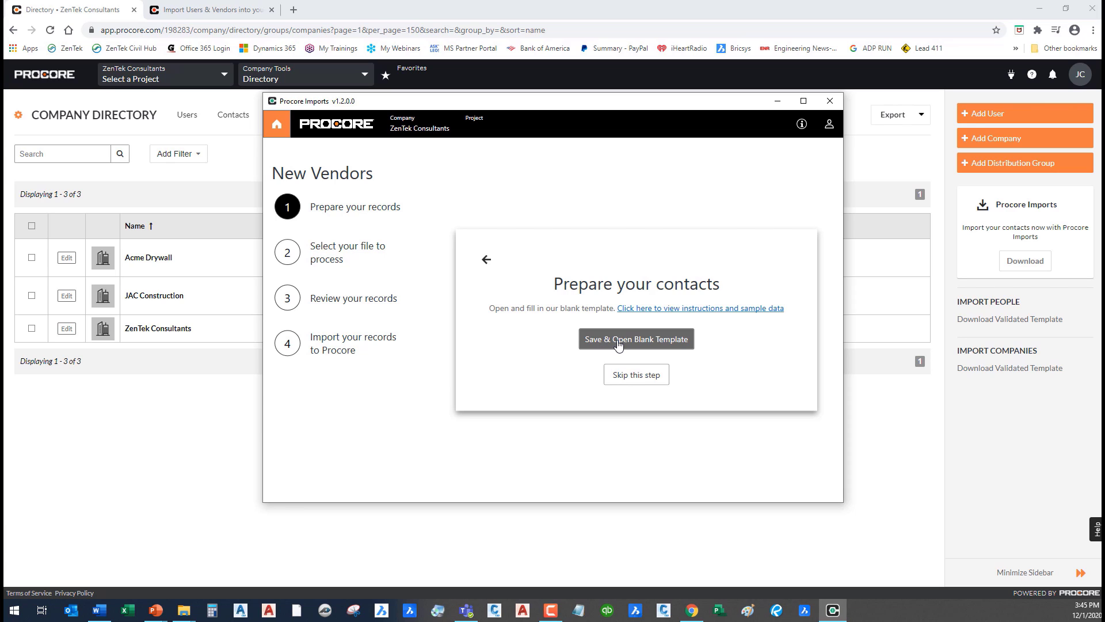
Save the blank vendor template to the Desktop, replacing the existing copy, and have it open in Excel
left_click(635, 338)
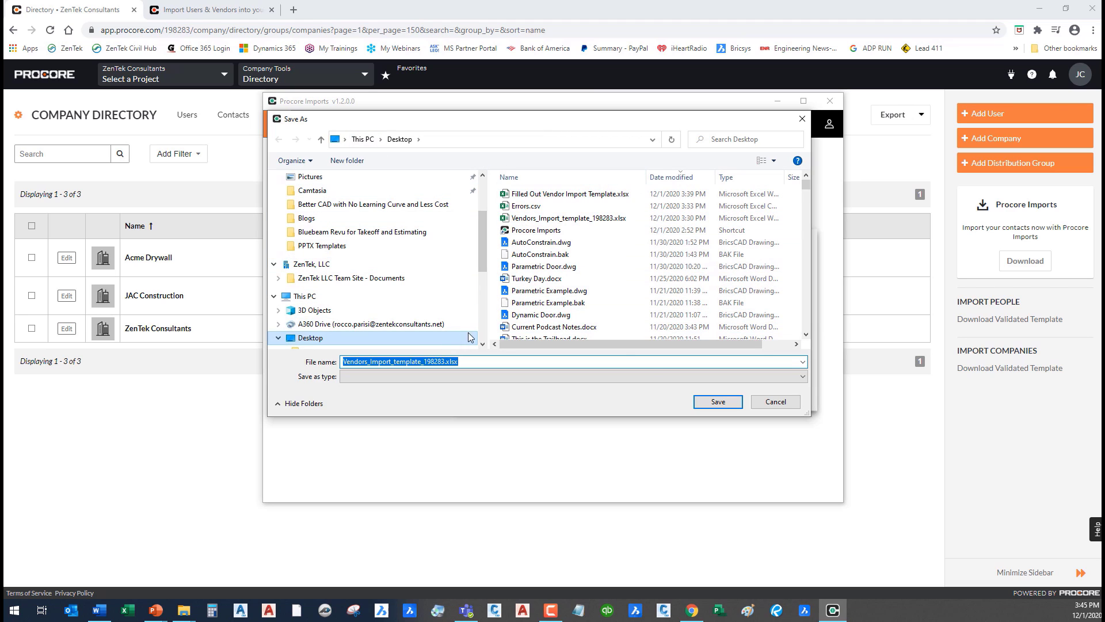
left_click(717, 401)
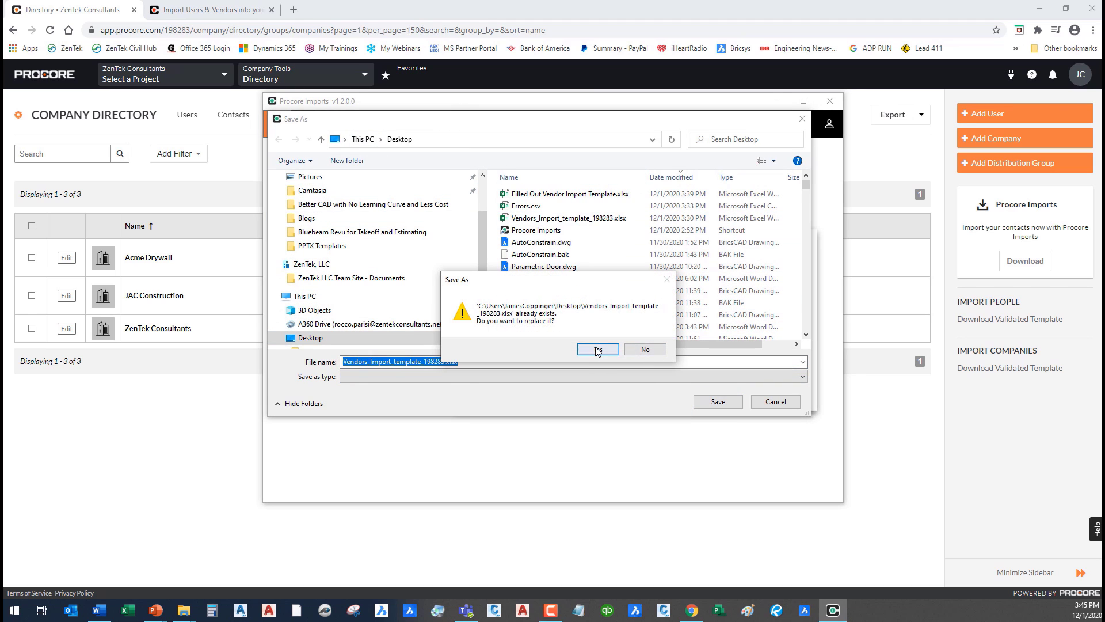
left_click(598, 349)
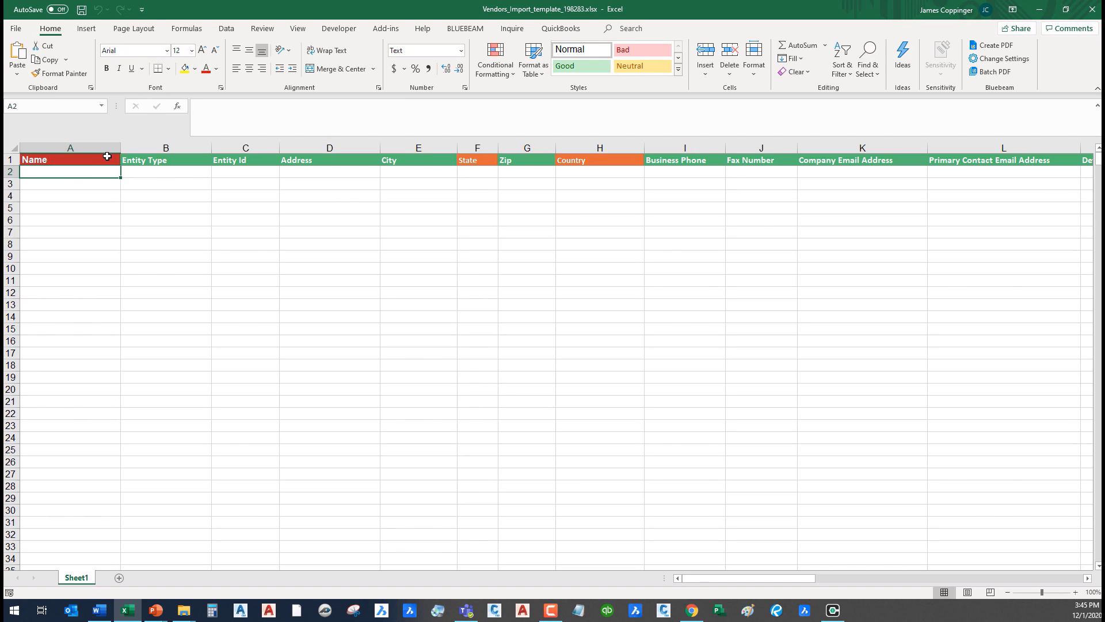
left_click(70, 148)
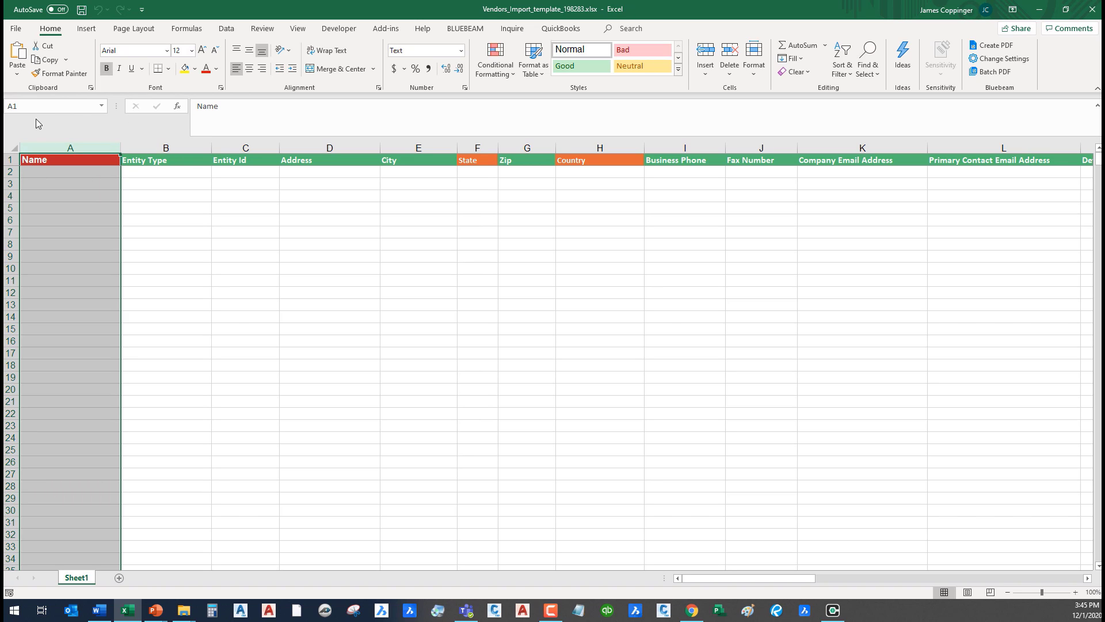
left_click(166, 219)
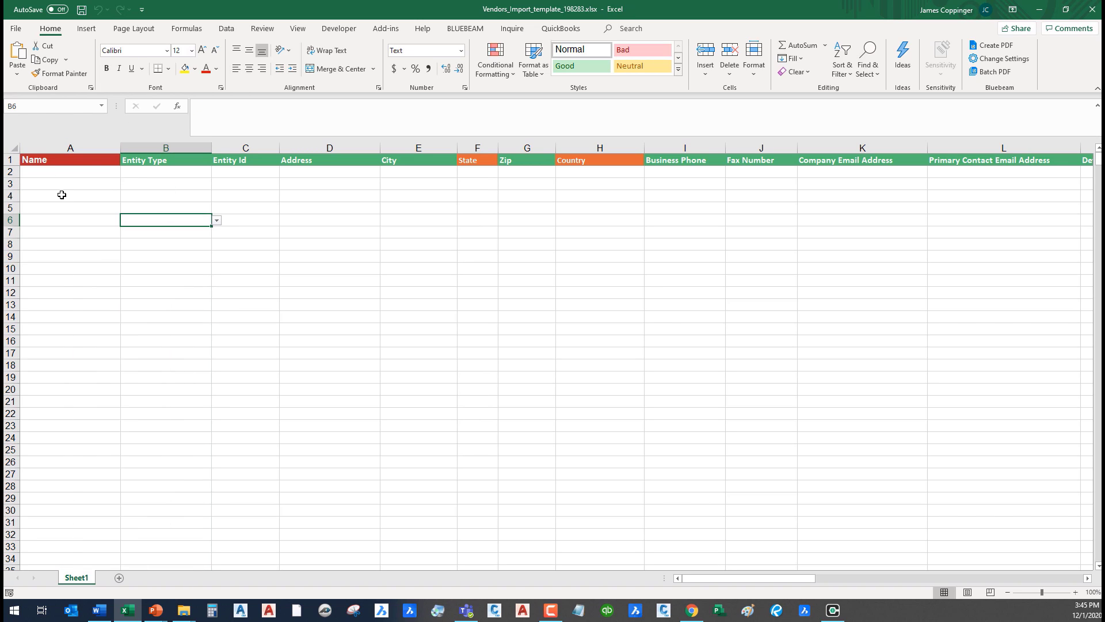
mouse_move(83, 209)
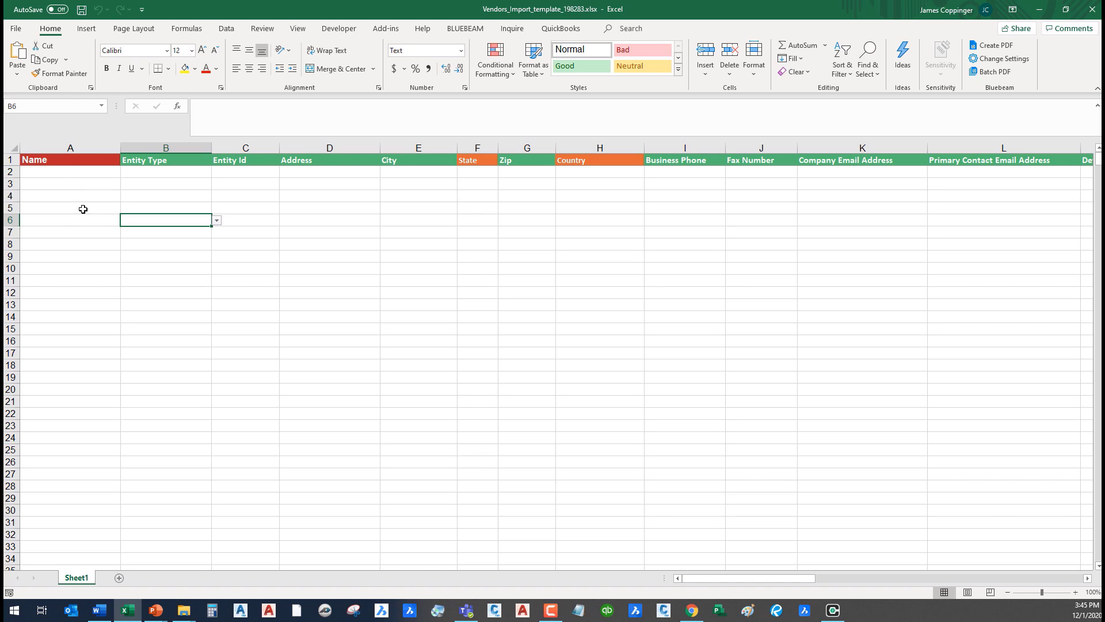
mouse_move(74, 193)
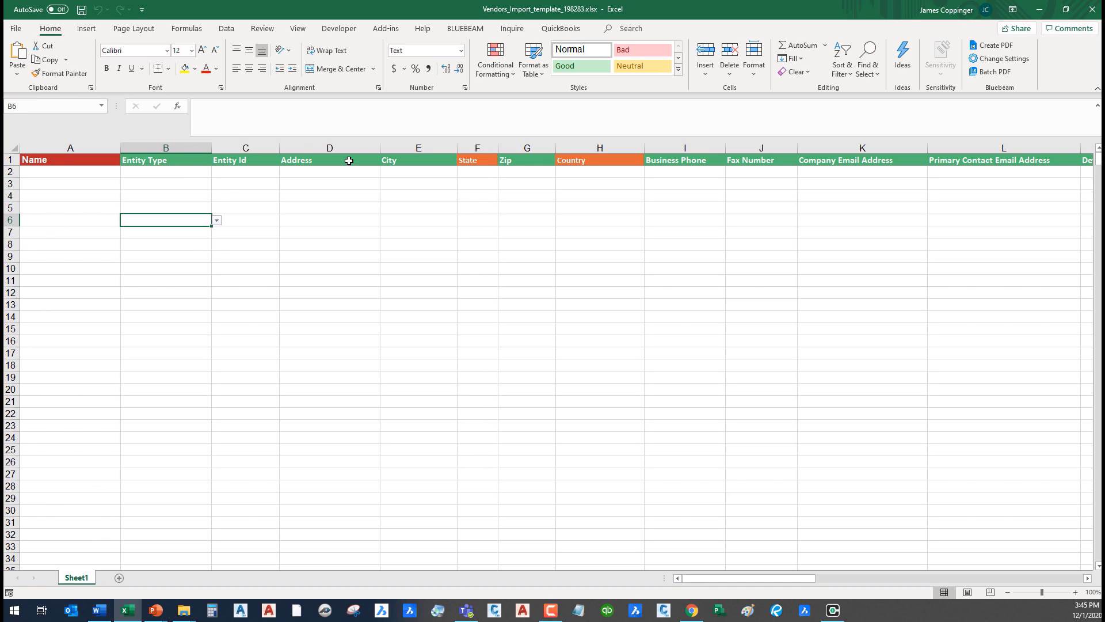
mouse_move(352, 248)
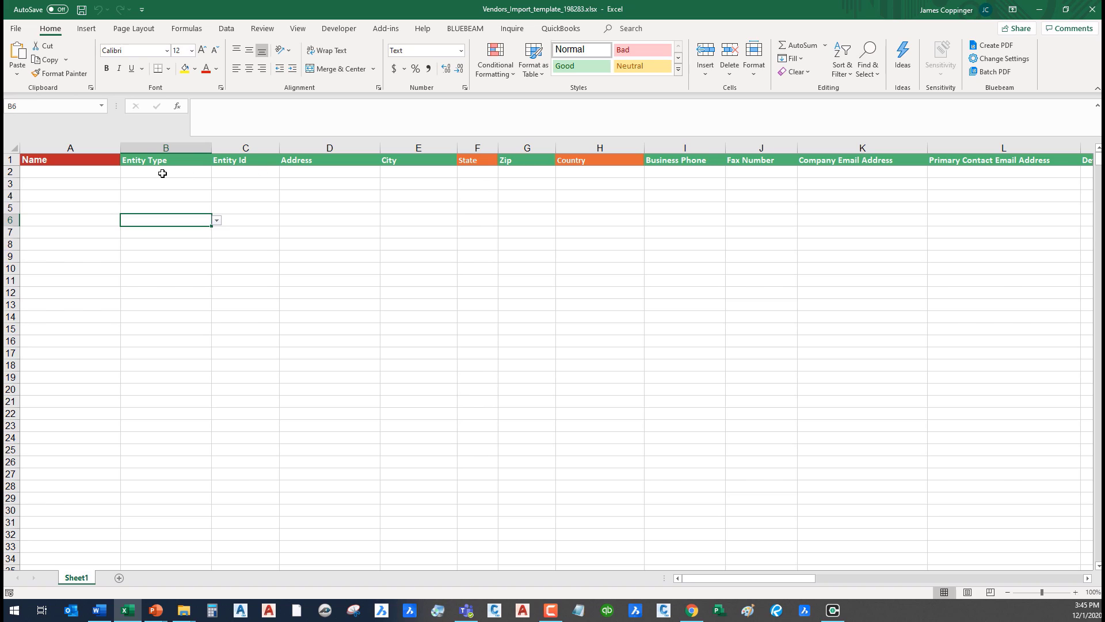
mouse_move(394, 192)
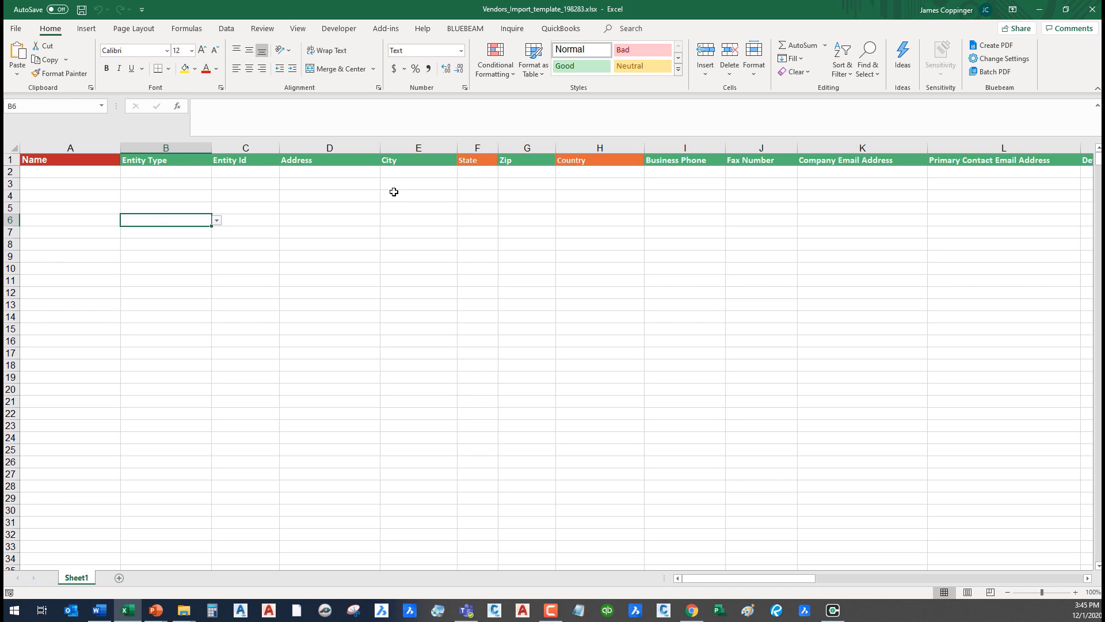
mouse_move(486, 169)
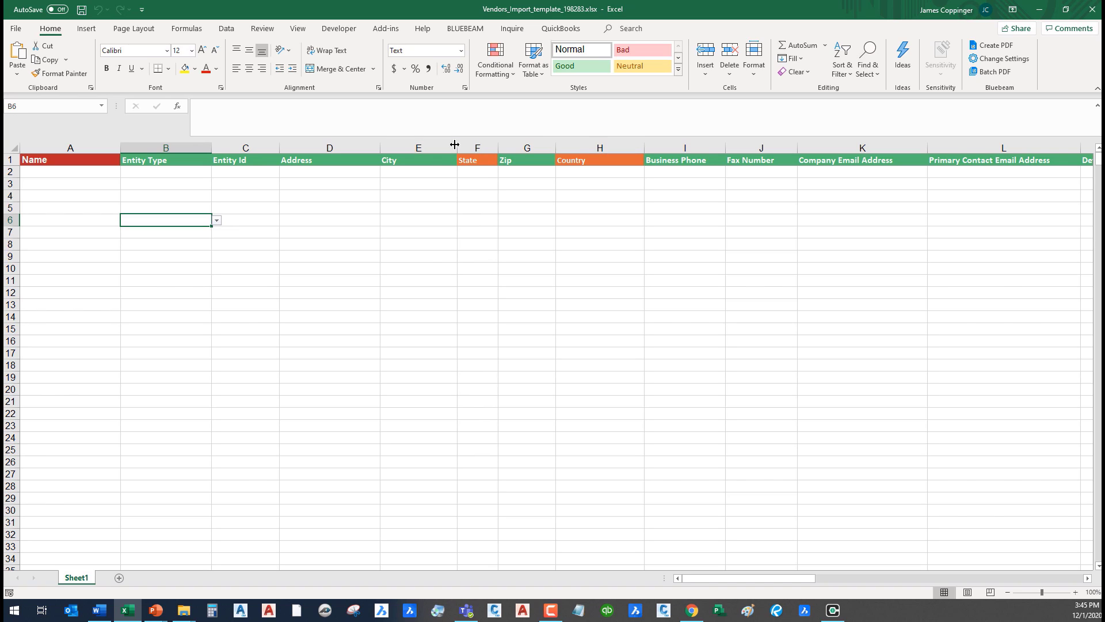
mouse_move(679, 179)
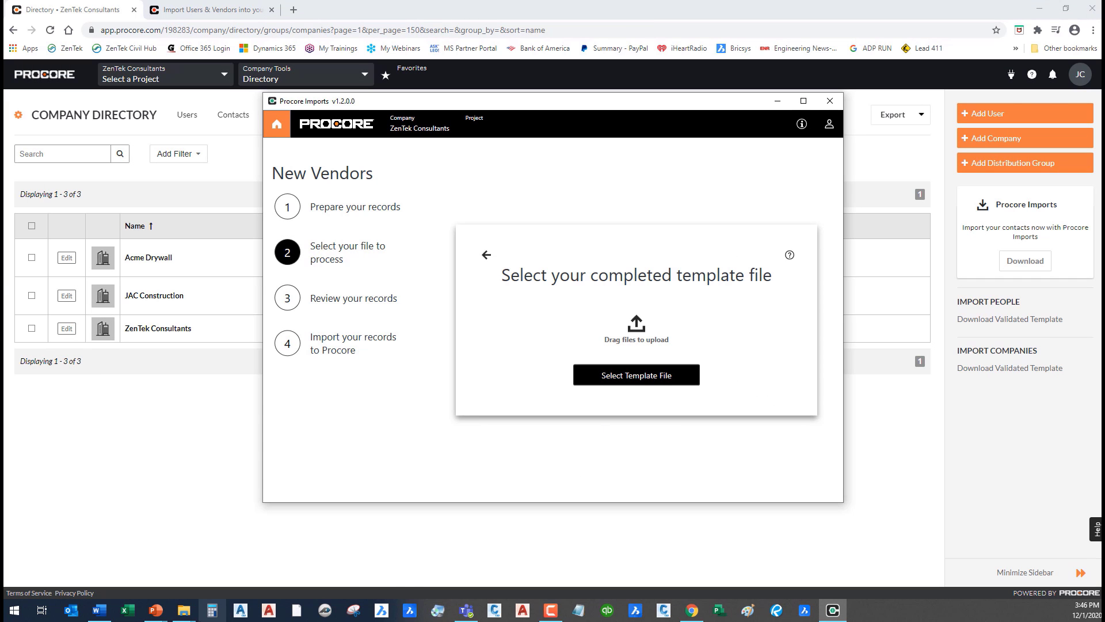
mouse_move(182, 610)
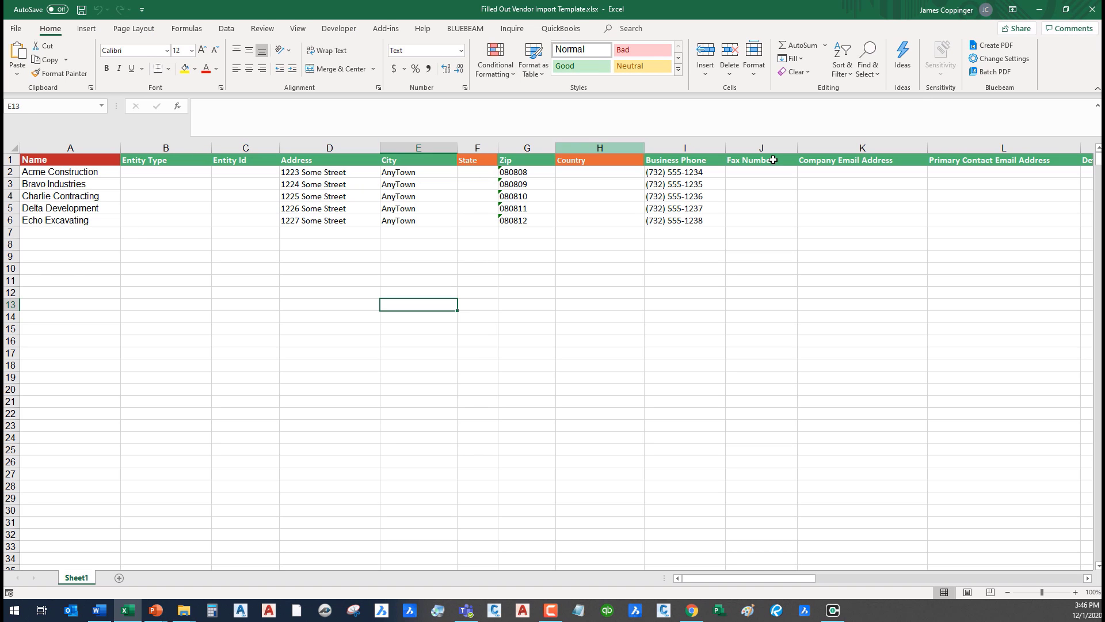
Review the filled template's five vendor names and its remaining columns to the right
left_click_drag(70, 172, 70, 185)
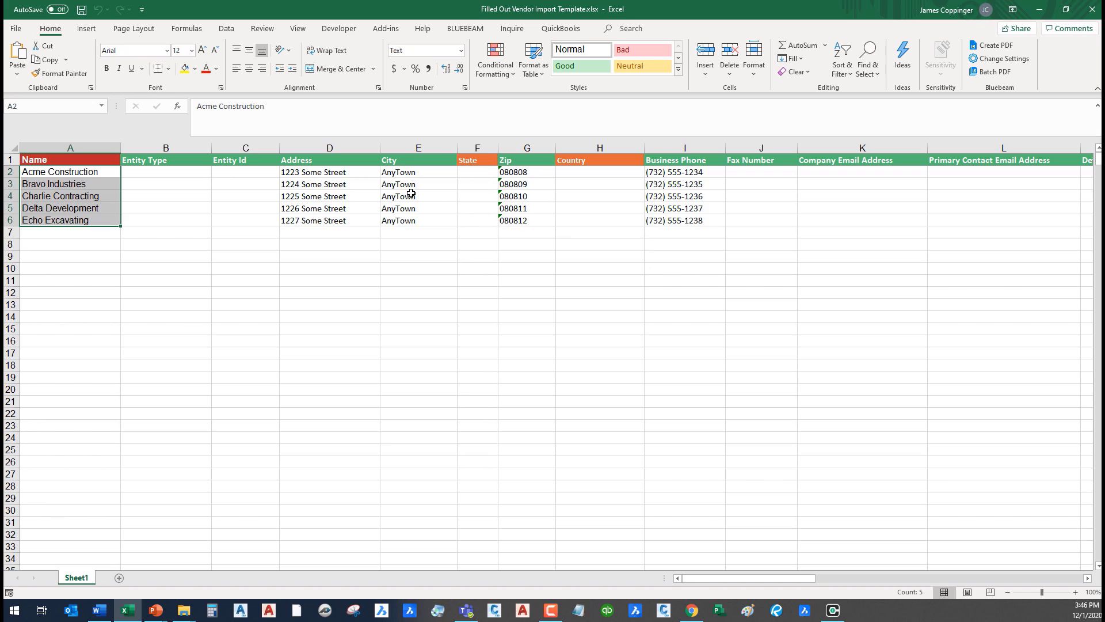
mouse_move(848, 294)
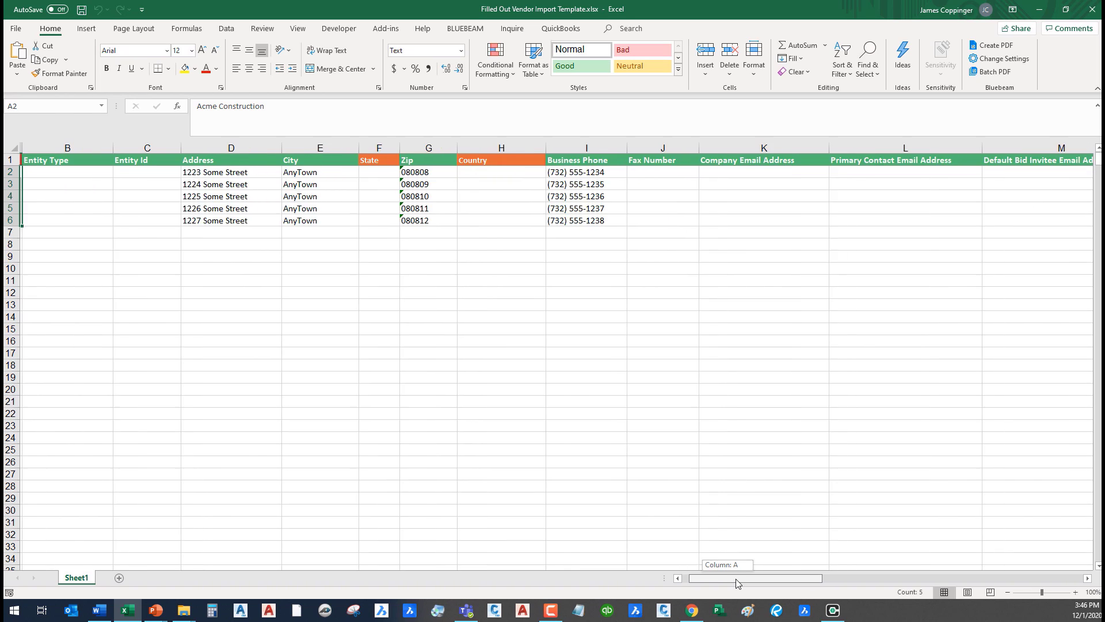
scroll("right", 3)
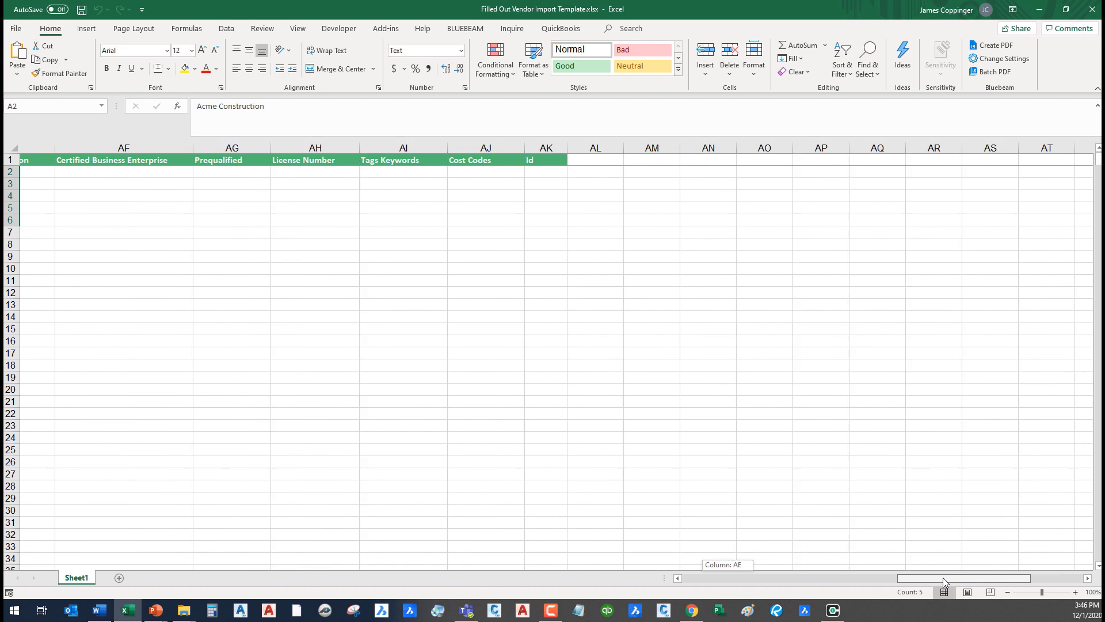
scroll("left", 3)
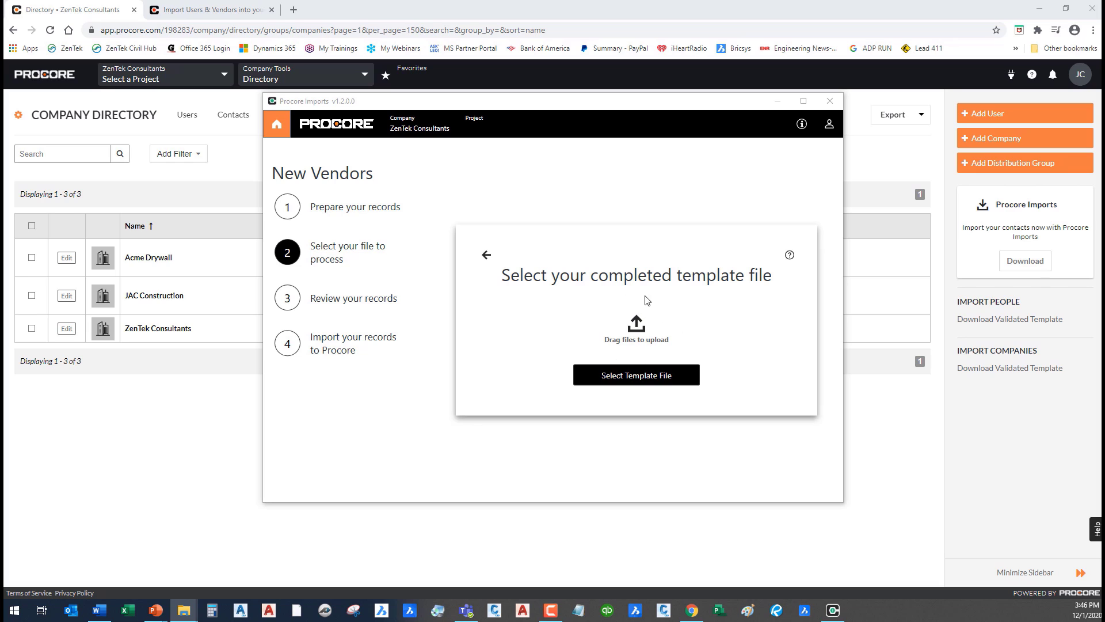
mouse_move(640, 341)
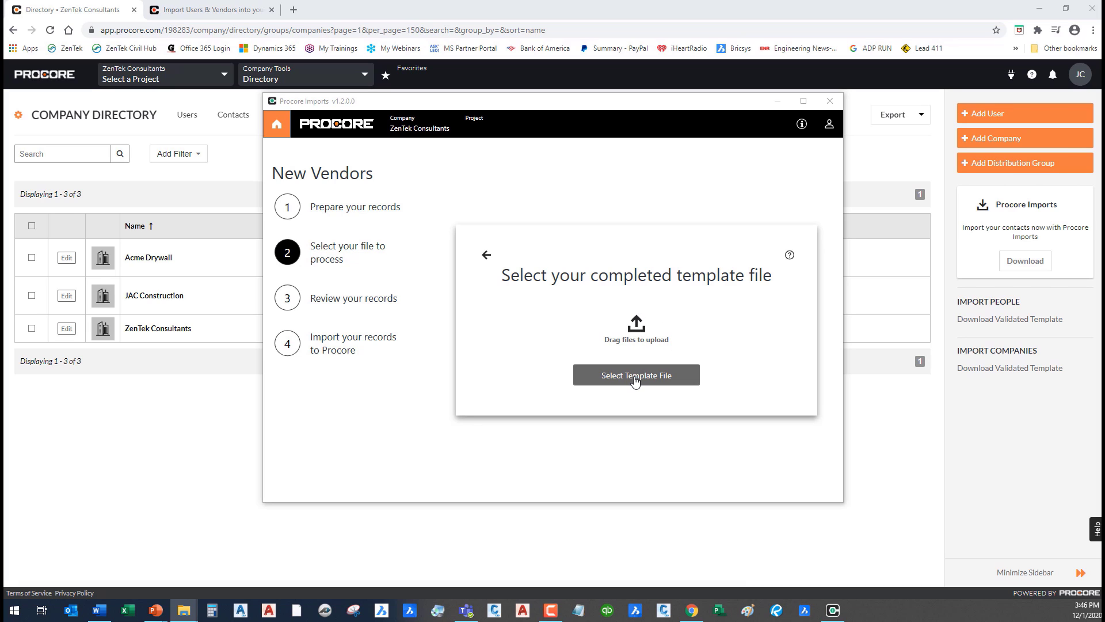
Load Filled Out Vendor Import Template.xlsx from the Desktop as the completed template file
left_click(635, 374)
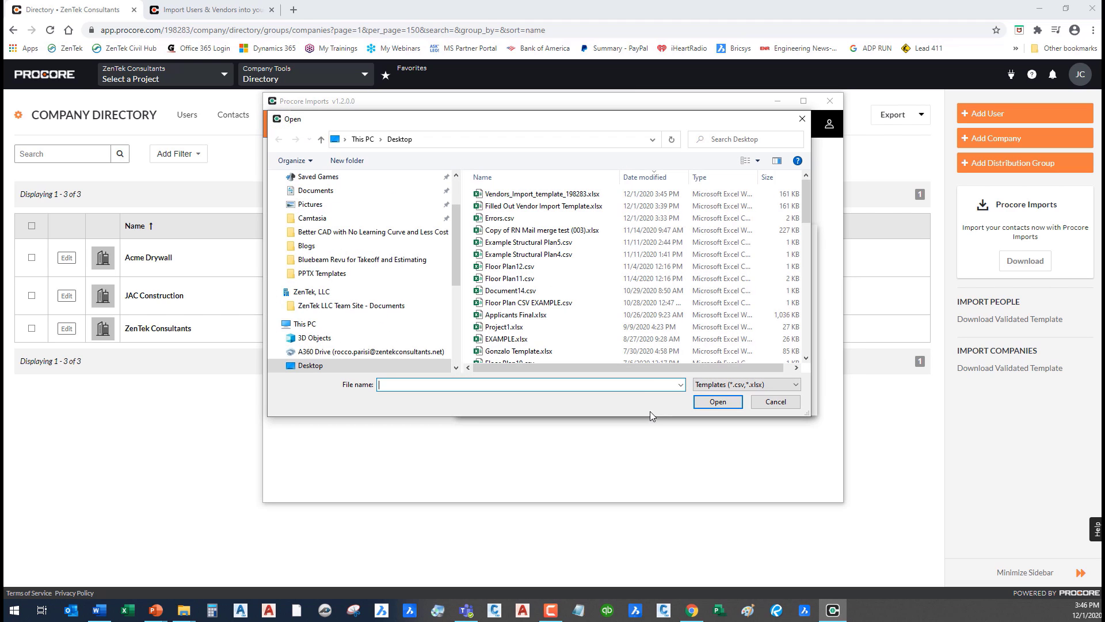
left_click(541, 206)
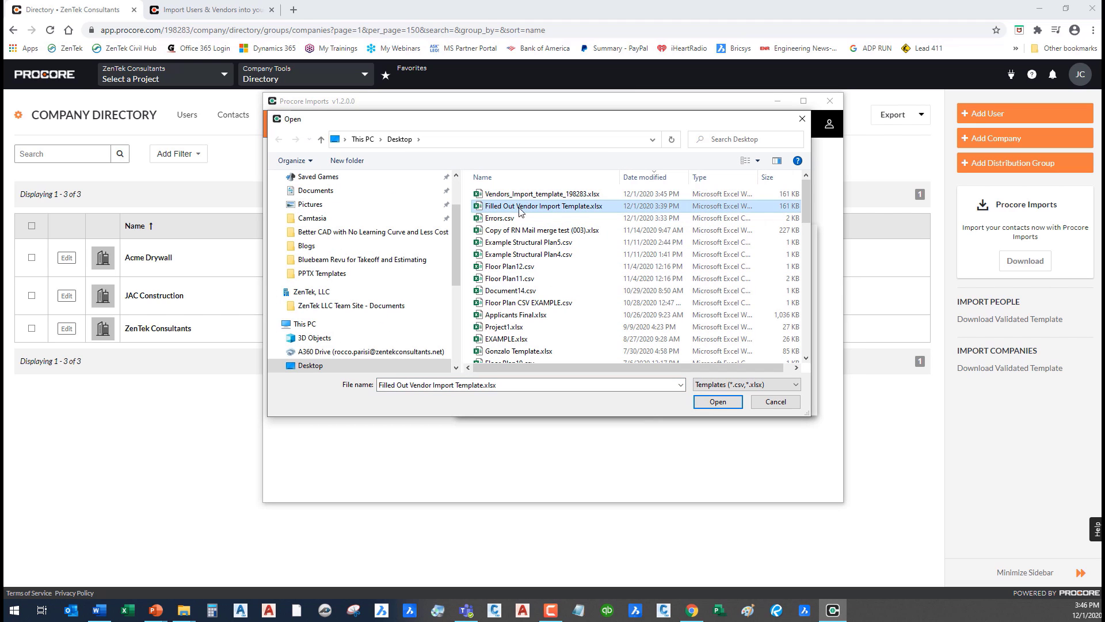
left_click(717, 402)
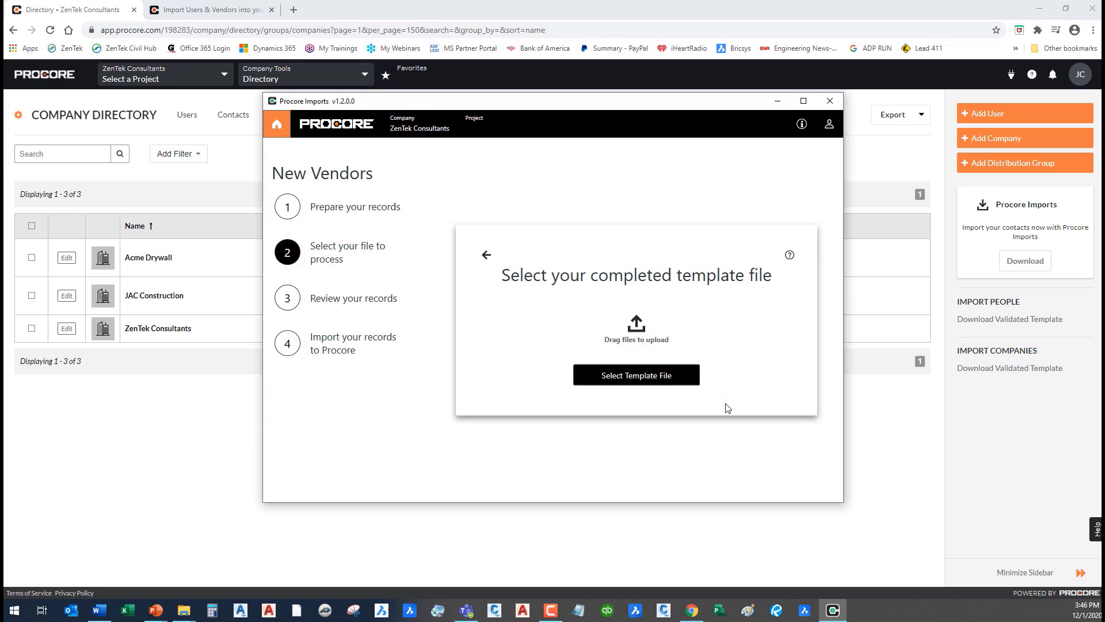
left_click(635, 374)
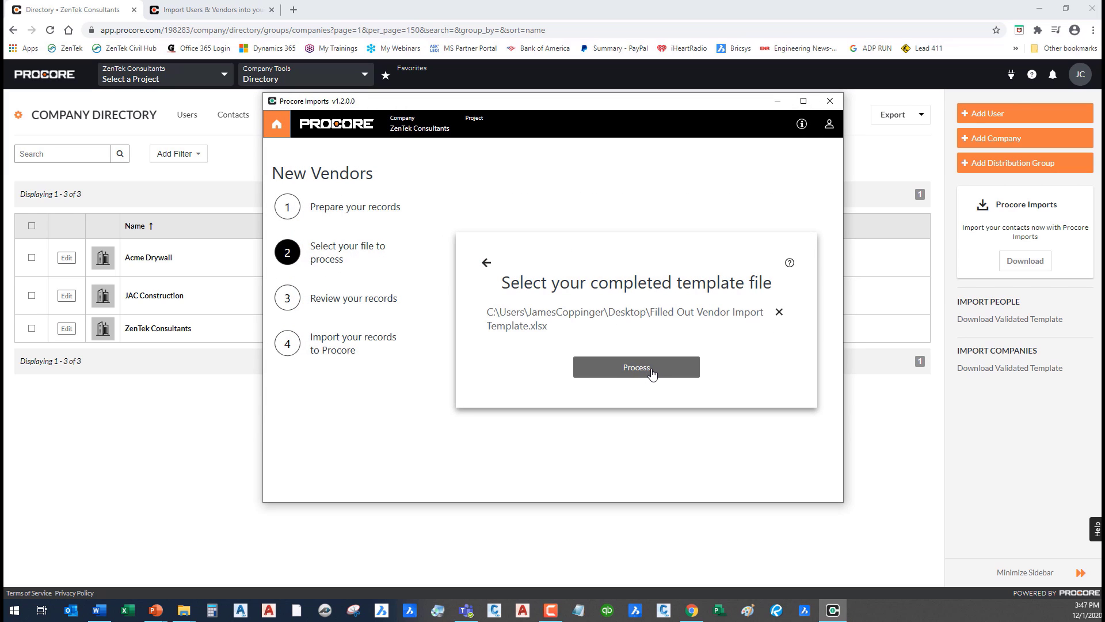
Process the loaded template to list the five vendor records ready for import
left_click(636, 367)
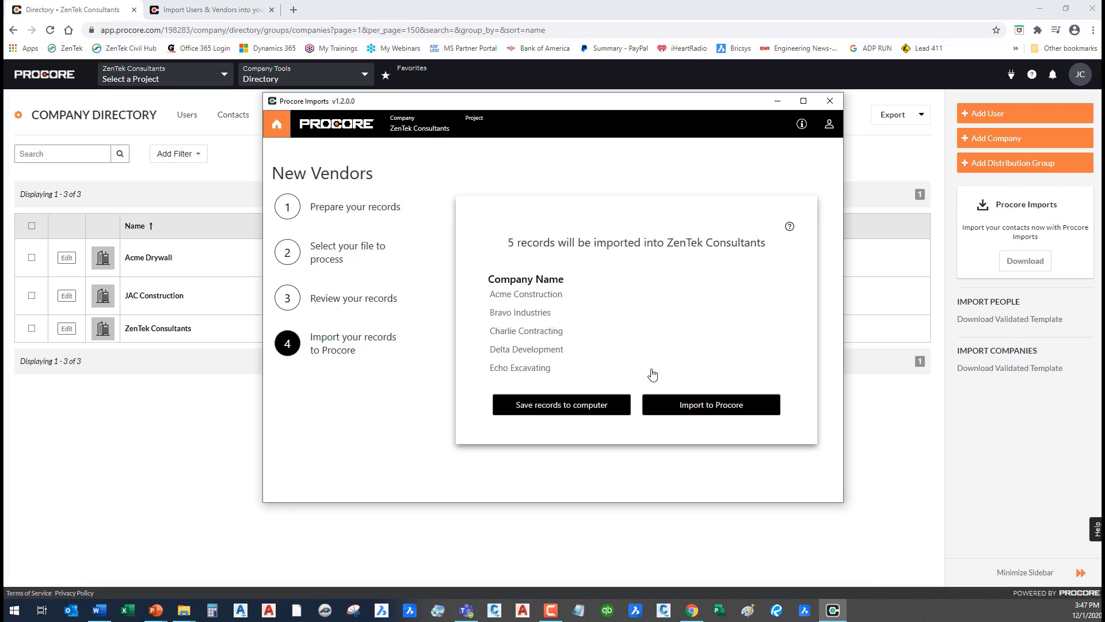
mouse_move(513, 251)
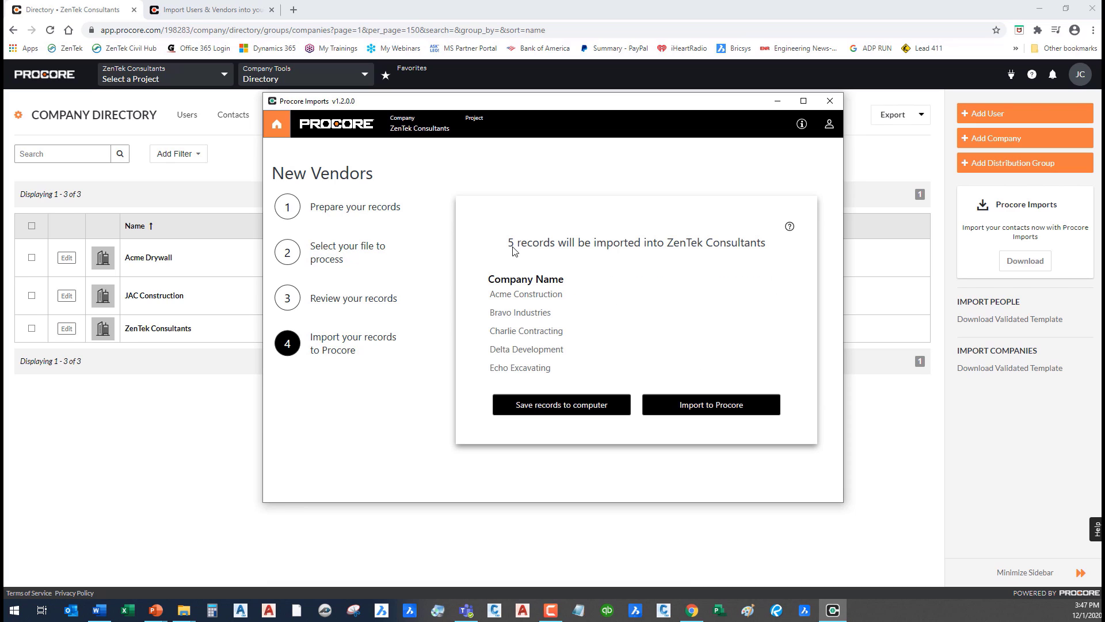
mouse_move(768, 249)
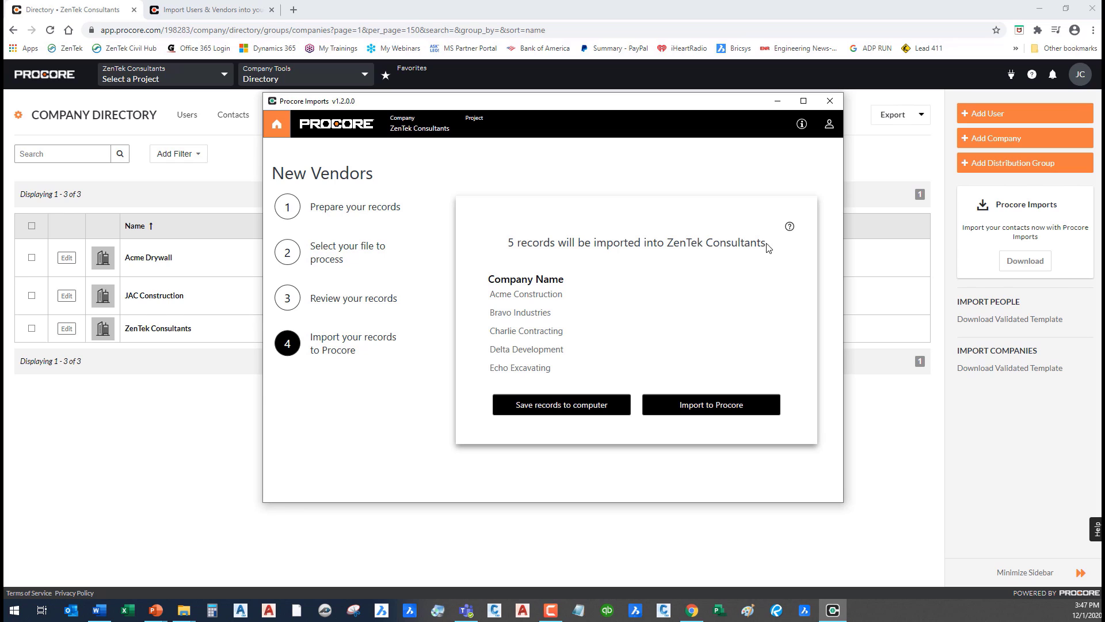
mouse_move(499, 302)
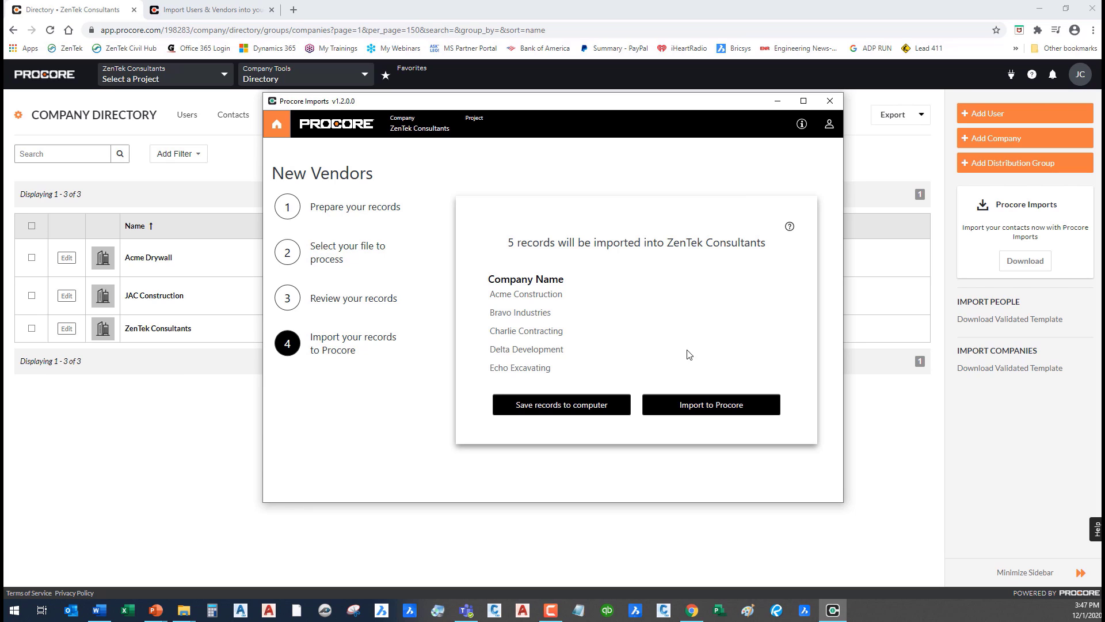
mouse_move(710, 404)
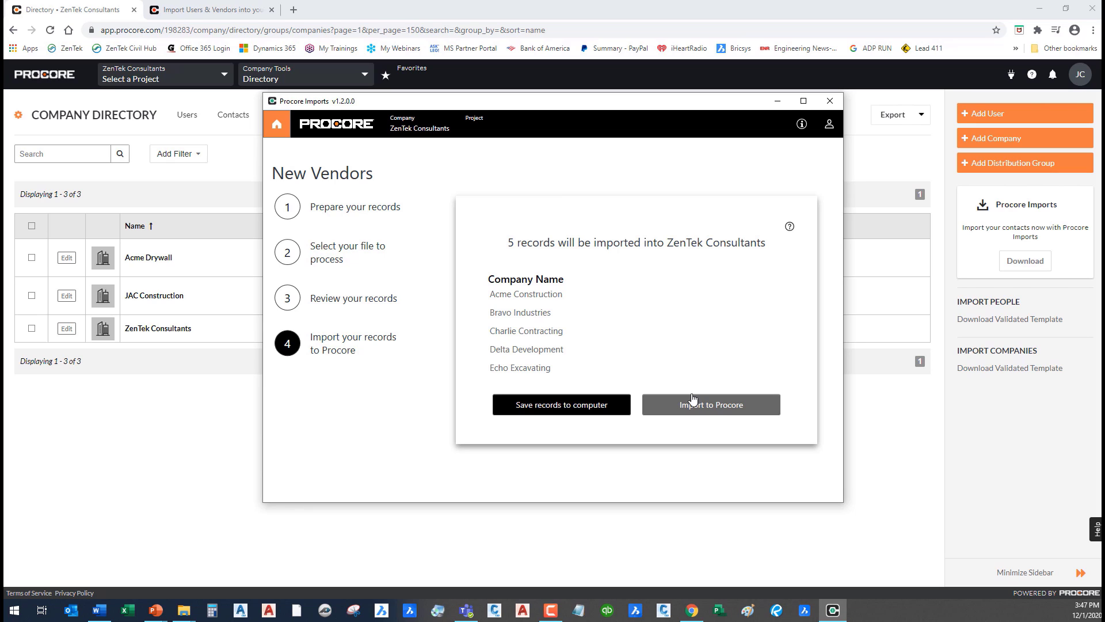
mouse_move(607, 313)
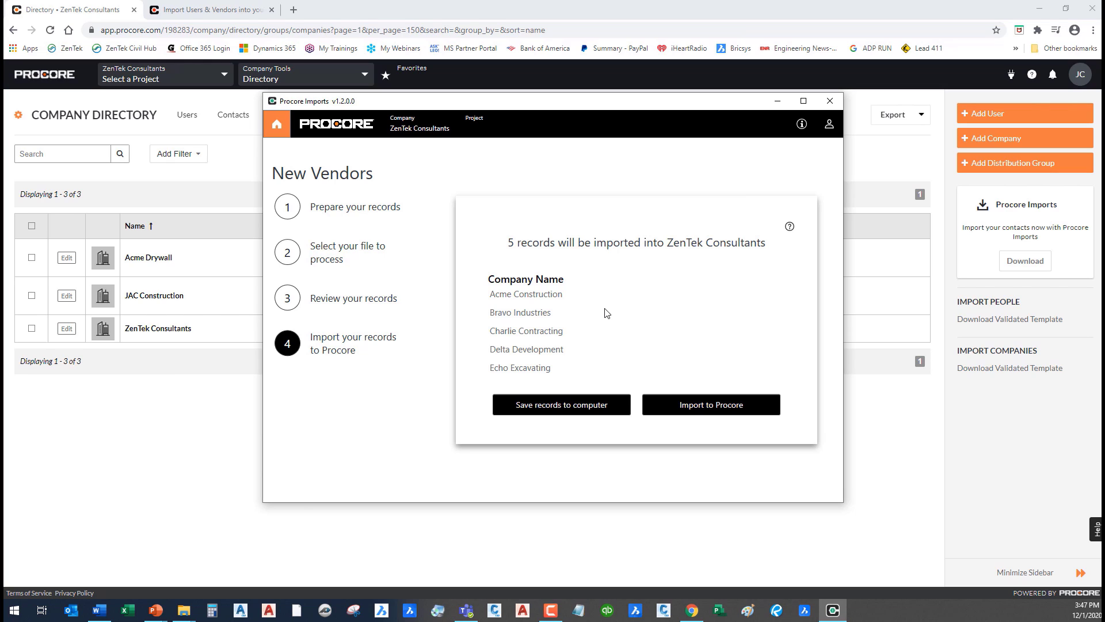
mouse_move(604, 312)
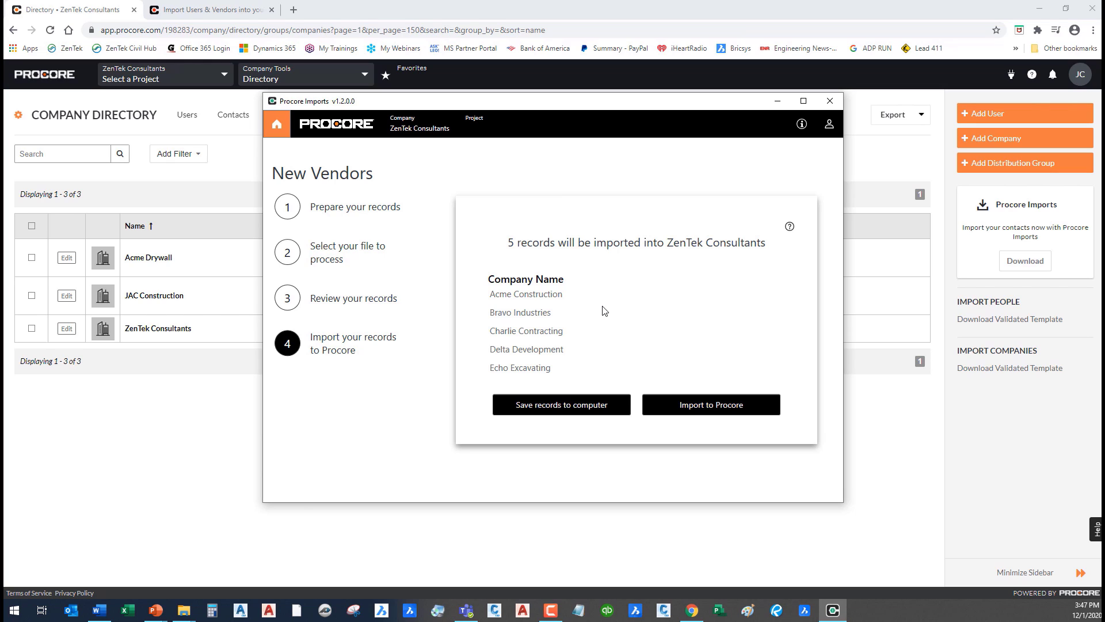
mouse_move(571, 381)
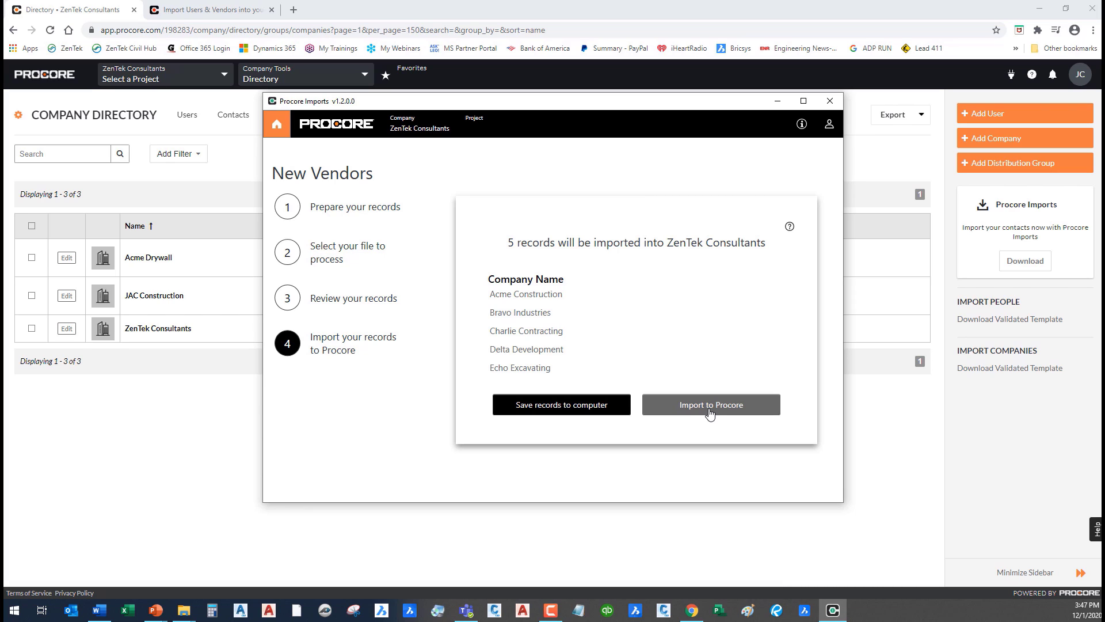
Import the five records into Procore, confirming by entering the company name ZenTek Consultants
left_click(710, 404)
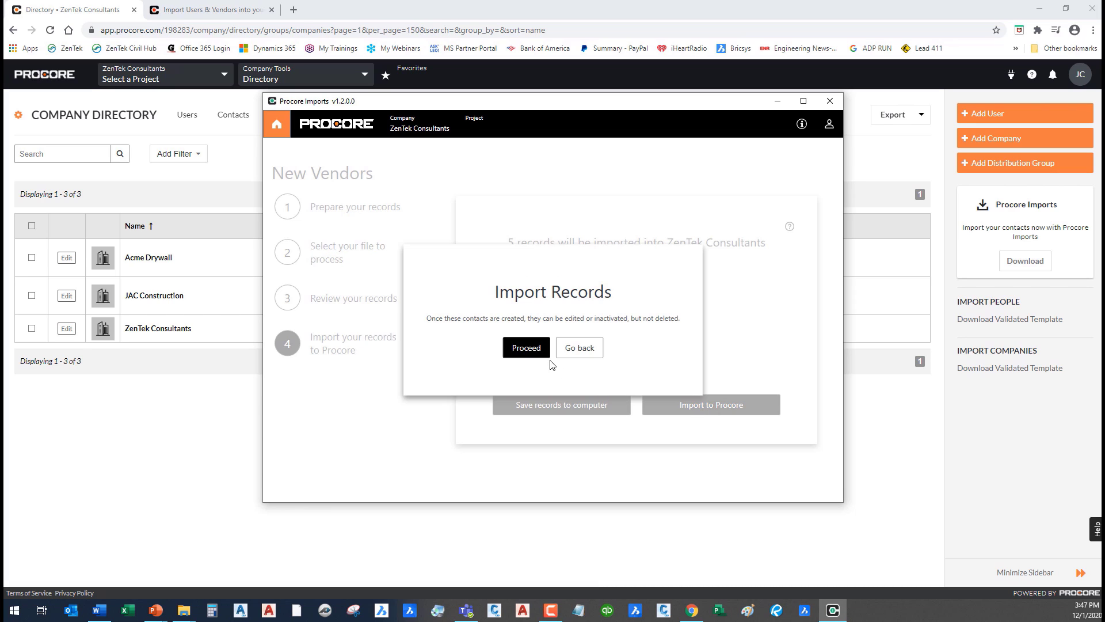
left_click(526, 347)
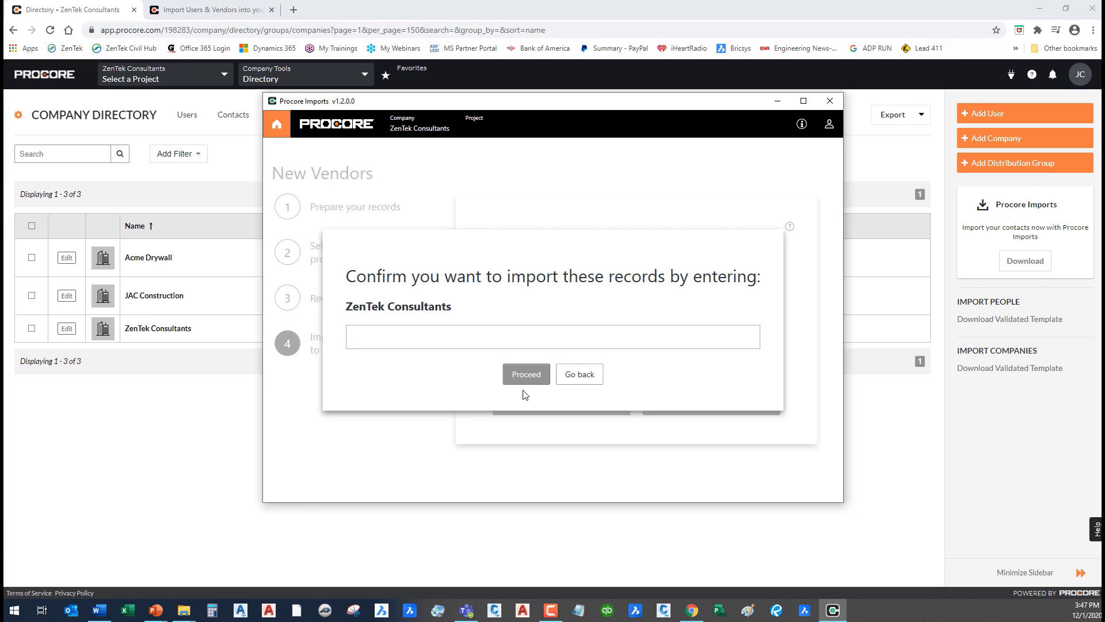
left_click(552, 336)
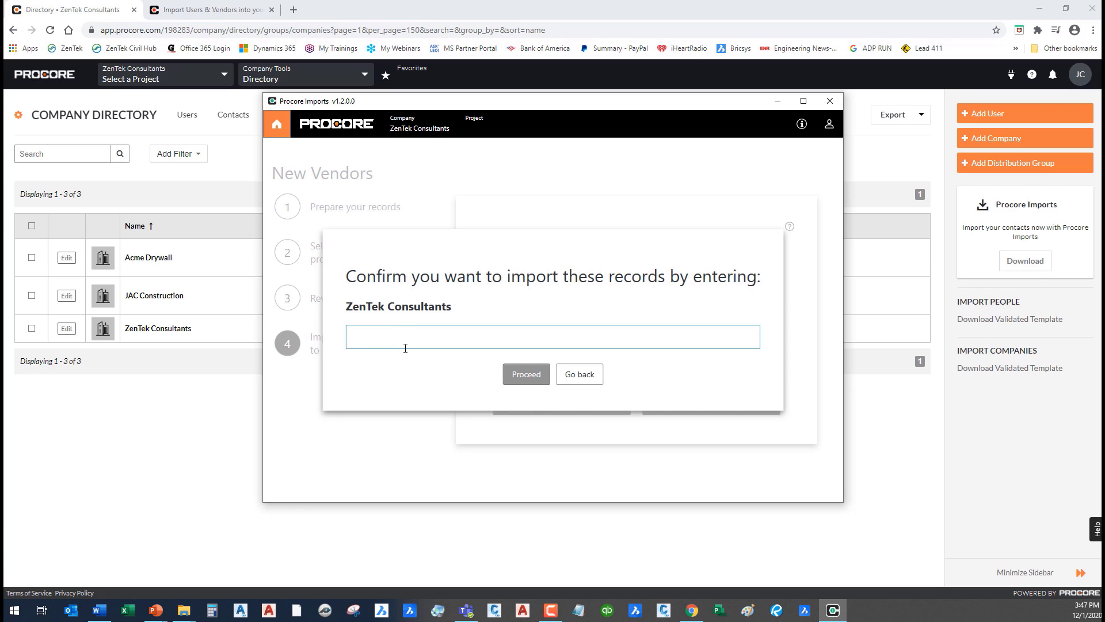
type("ZenTek Consultants")
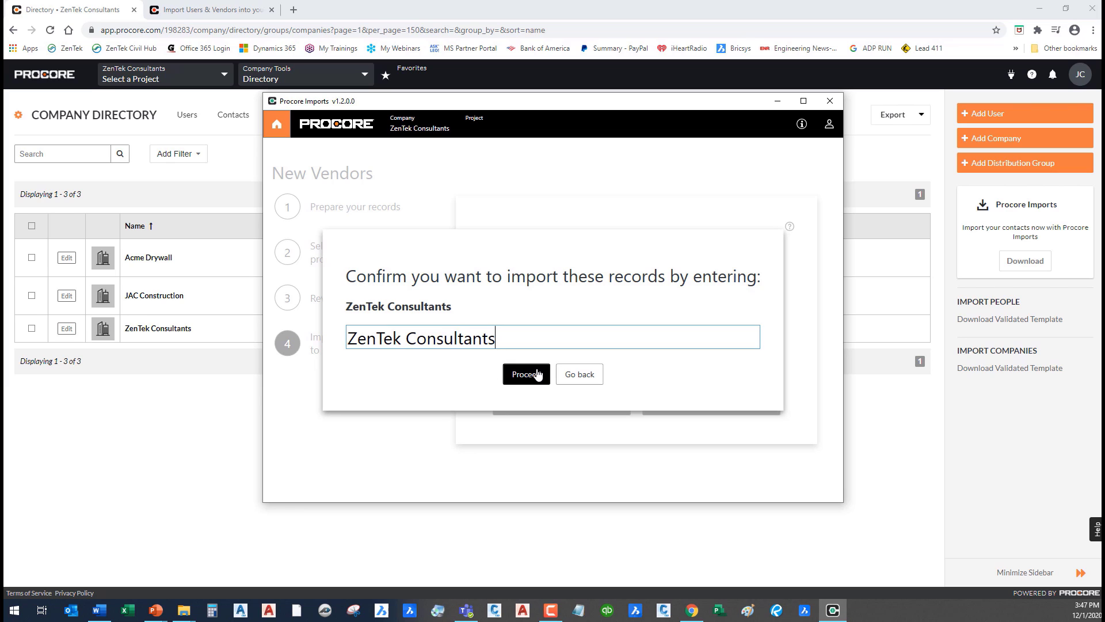
left_click(525, 372)
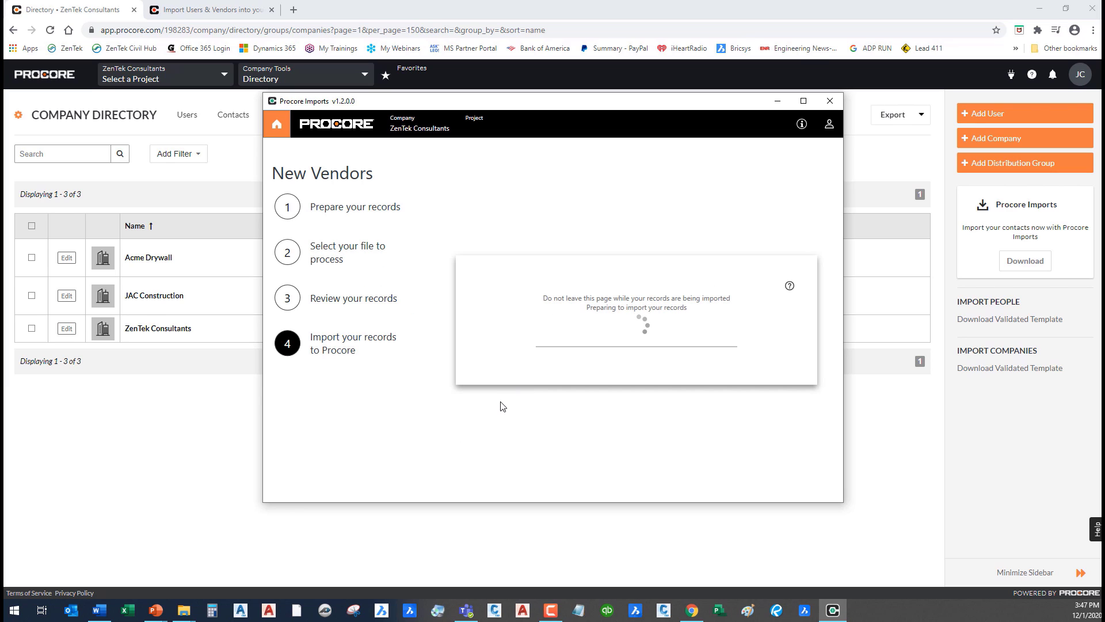
mouse_move(614, 280)
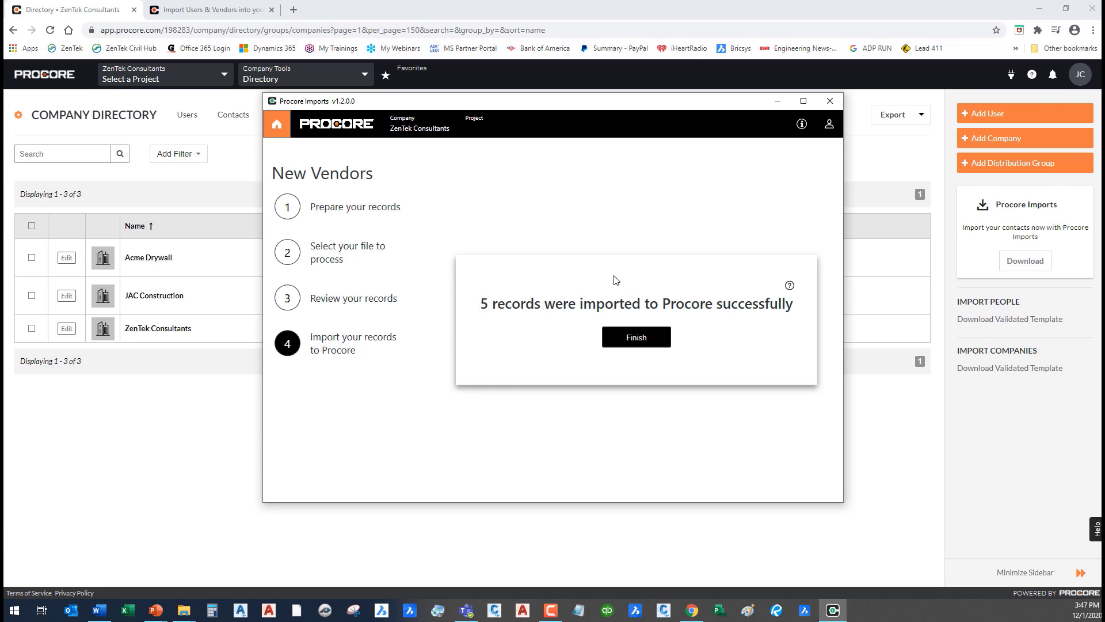
Finish the import wizard and refresh the Company Directory to list eight companies
left_click(635, 337)
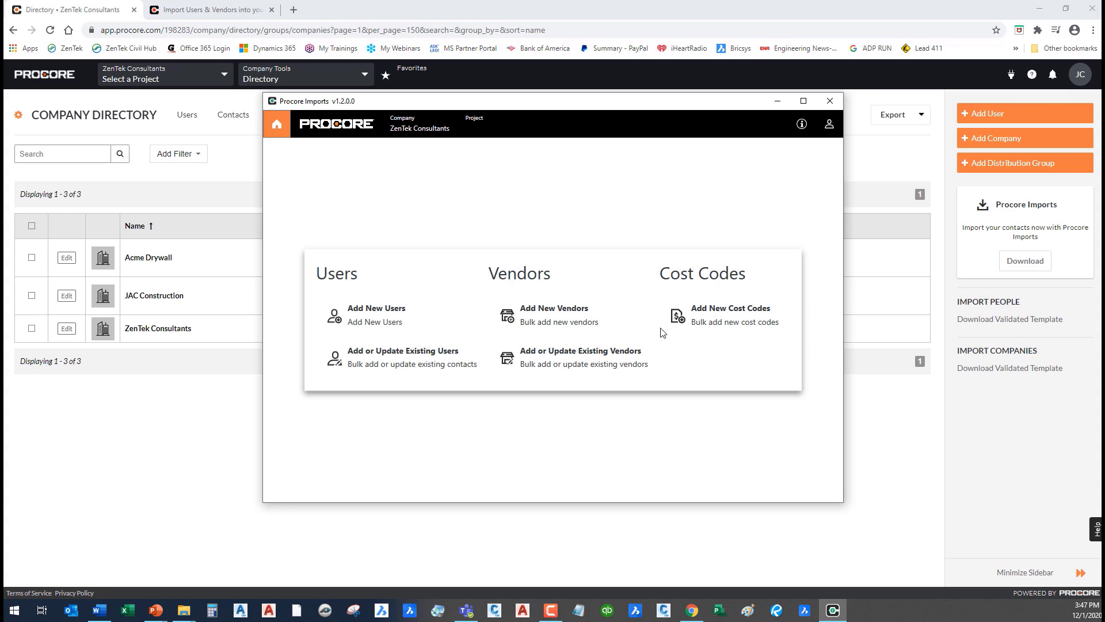
left_click(830, 101)
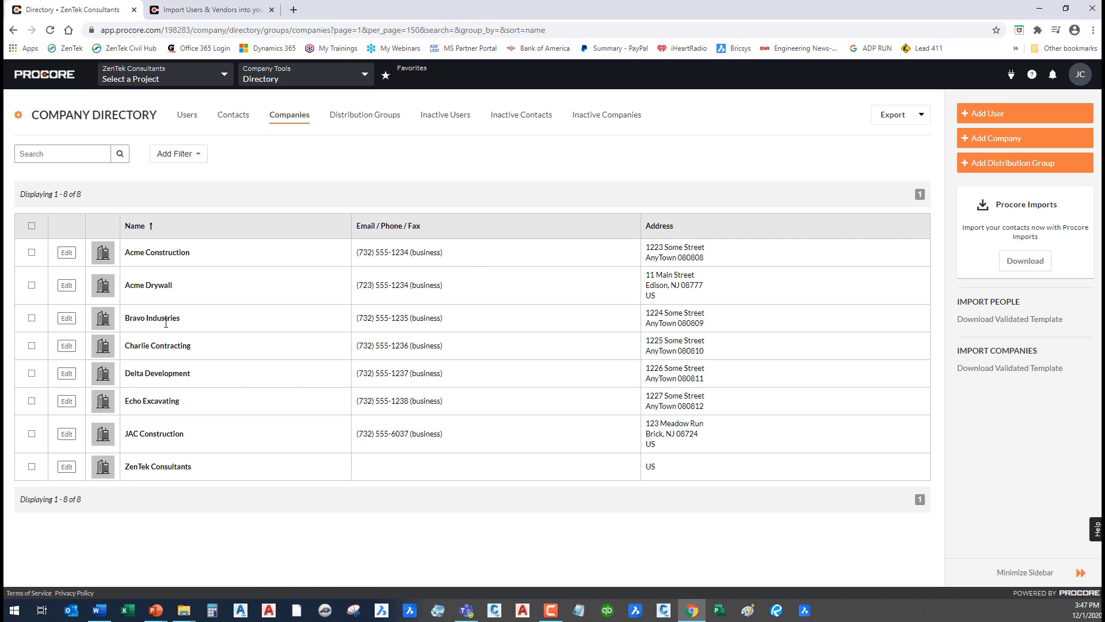
mouse_move(216, 482)
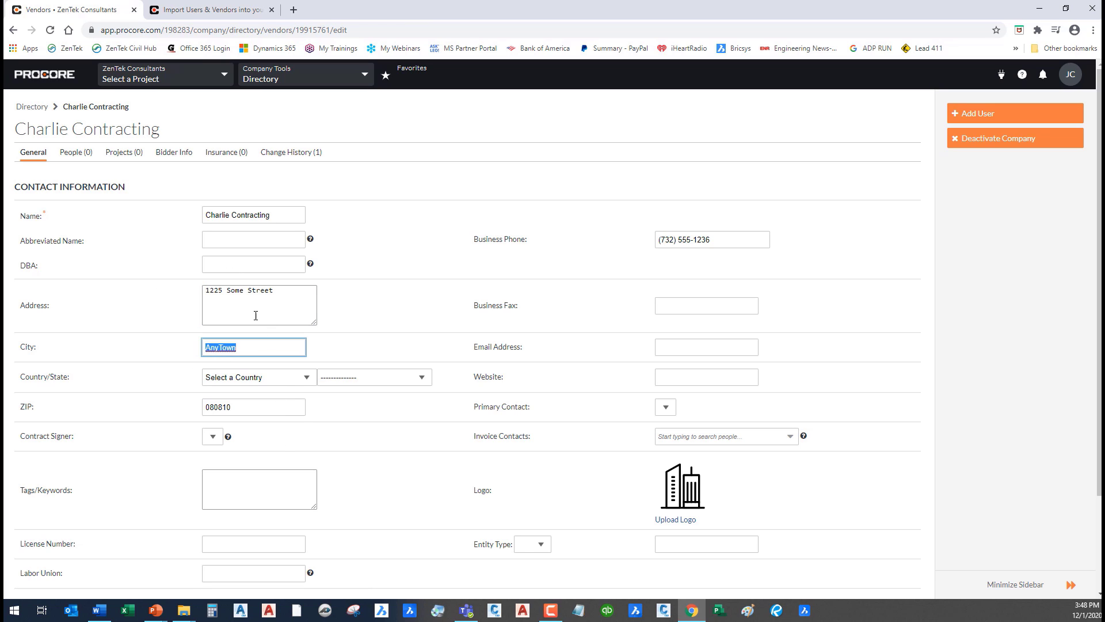
mouse_move(463, 494)
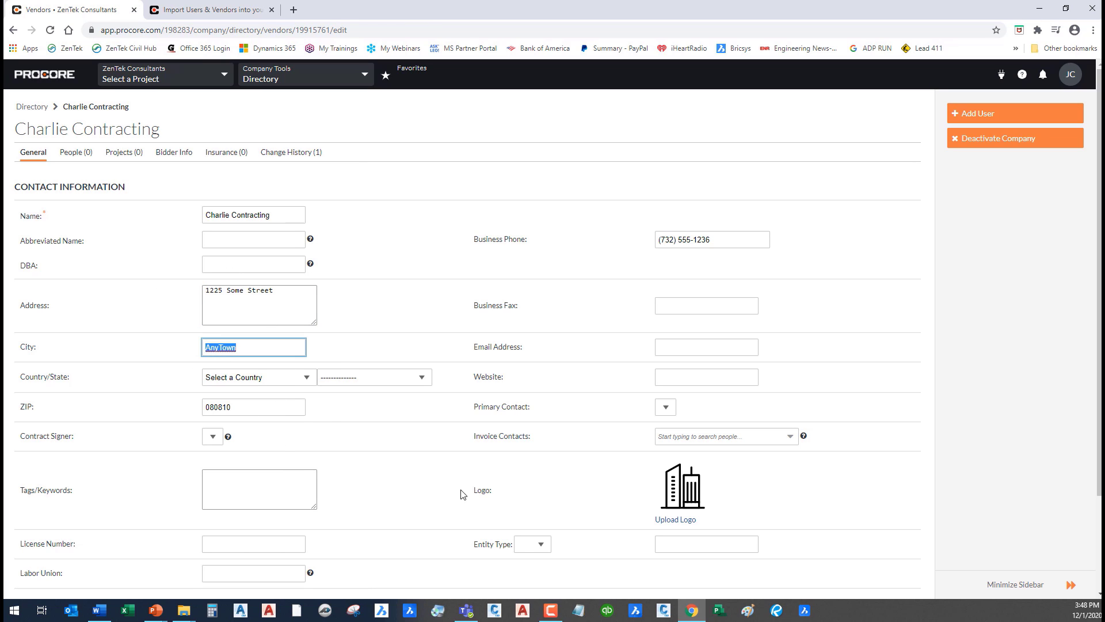
mouse_move(623, 428)
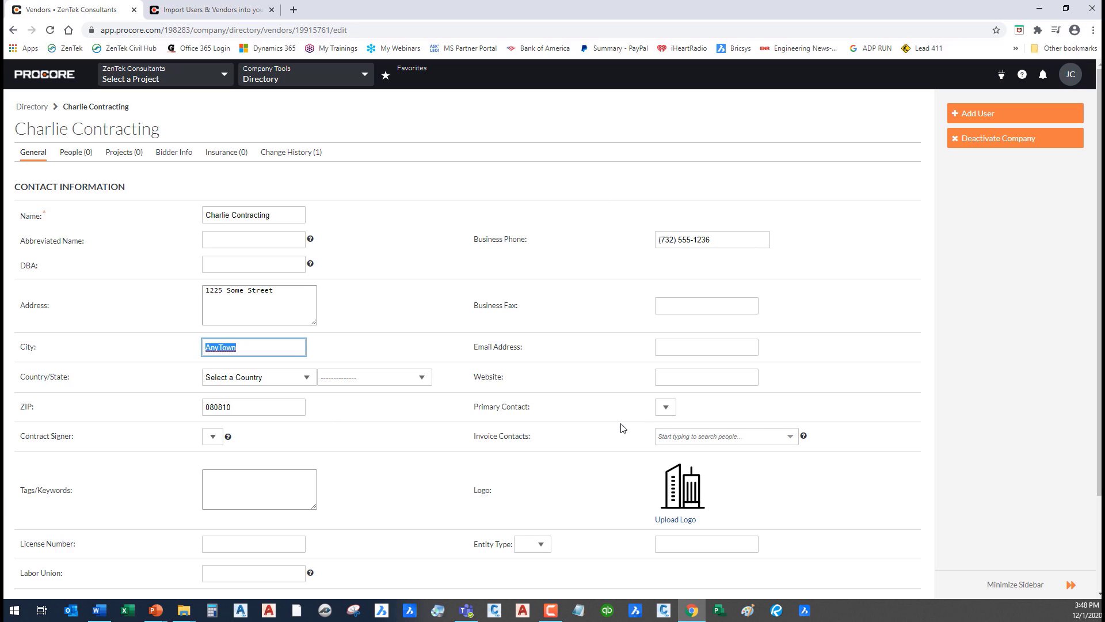
mouse_move(538, 575)
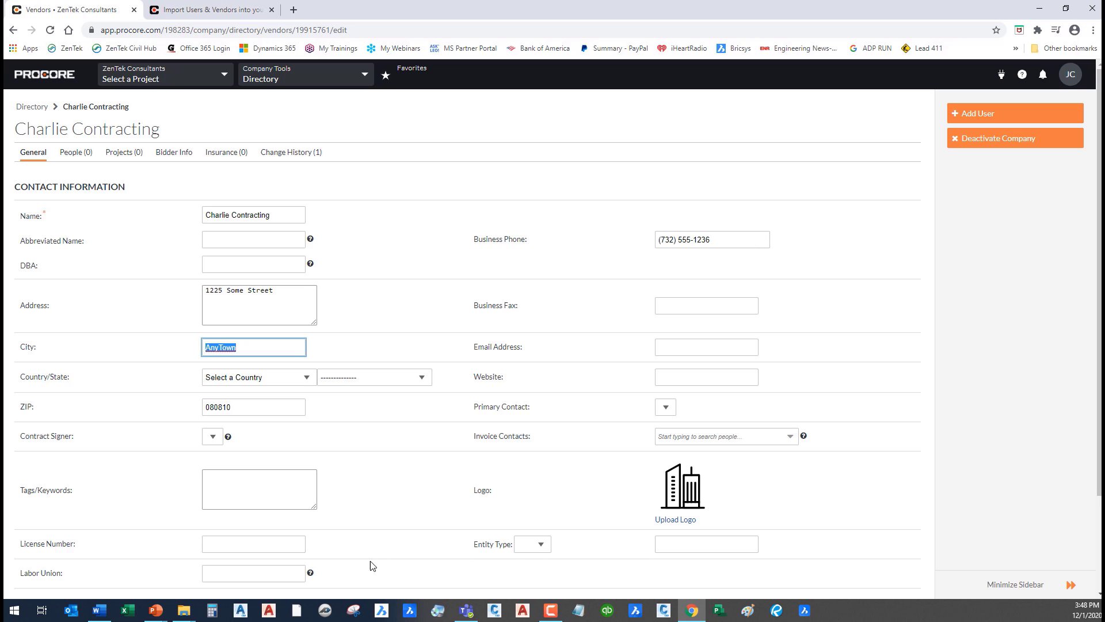
mouse_move(542, 569)
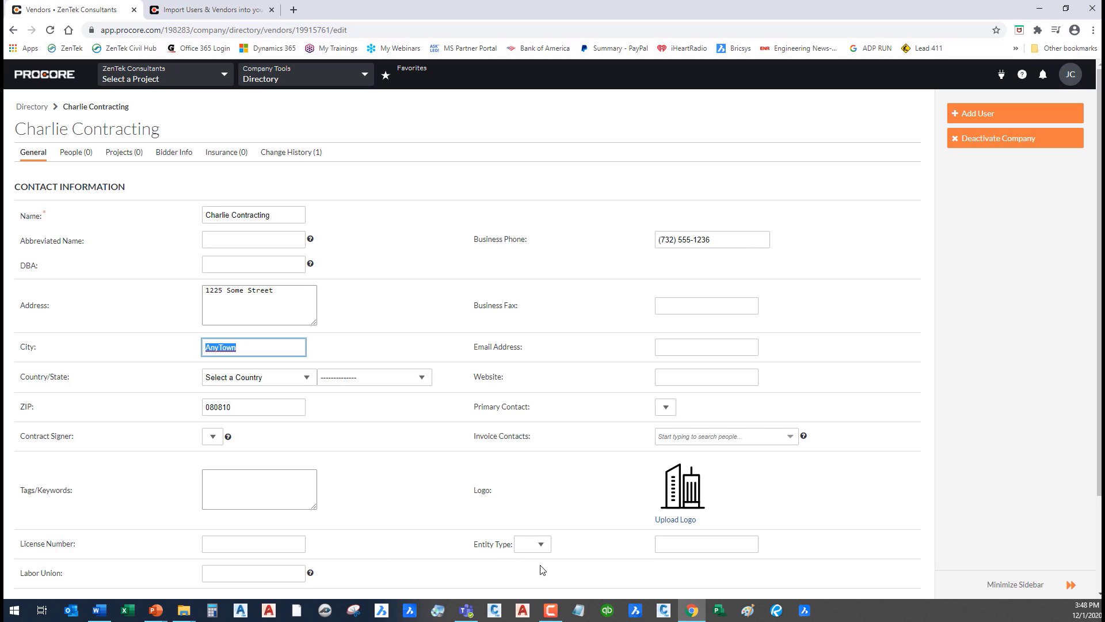